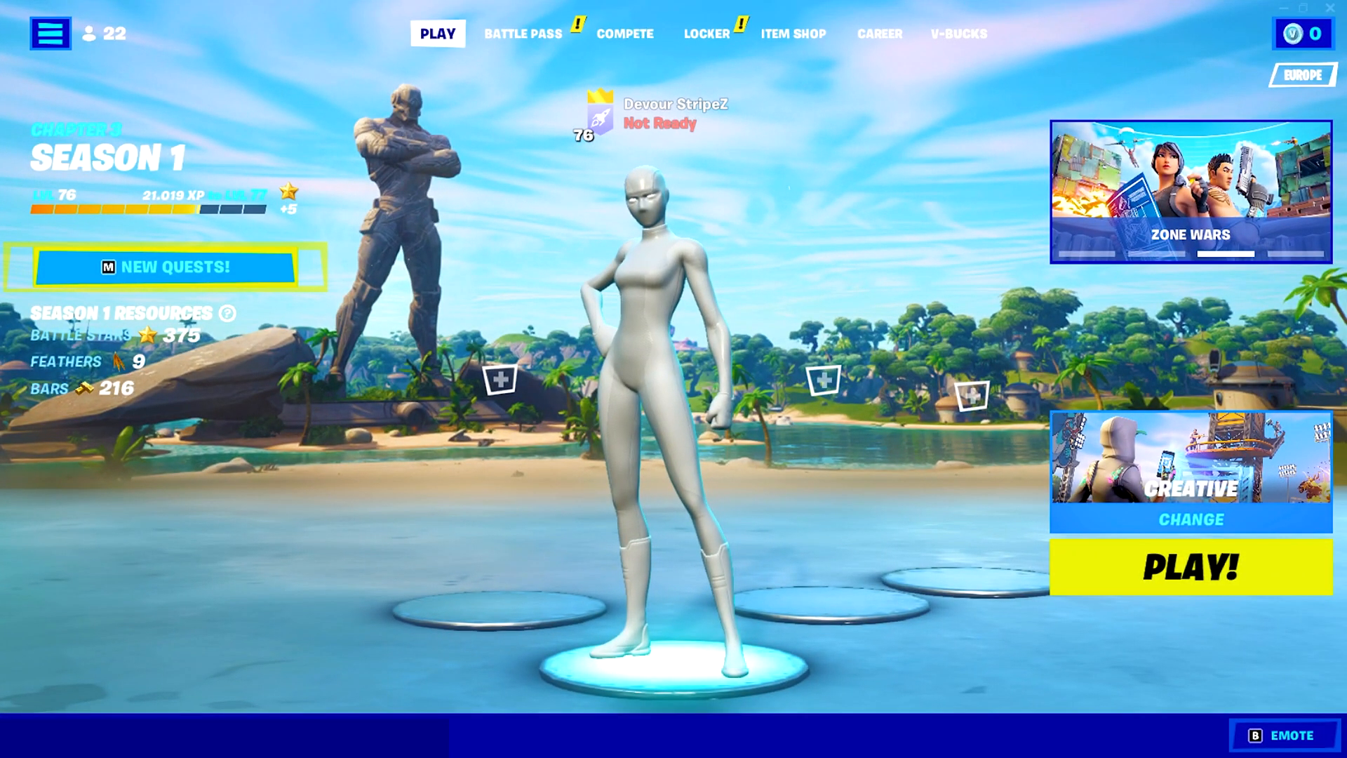
Close the Fortnite window and the Start personalization page, leaving the desktop.
left_click(1189, 567)
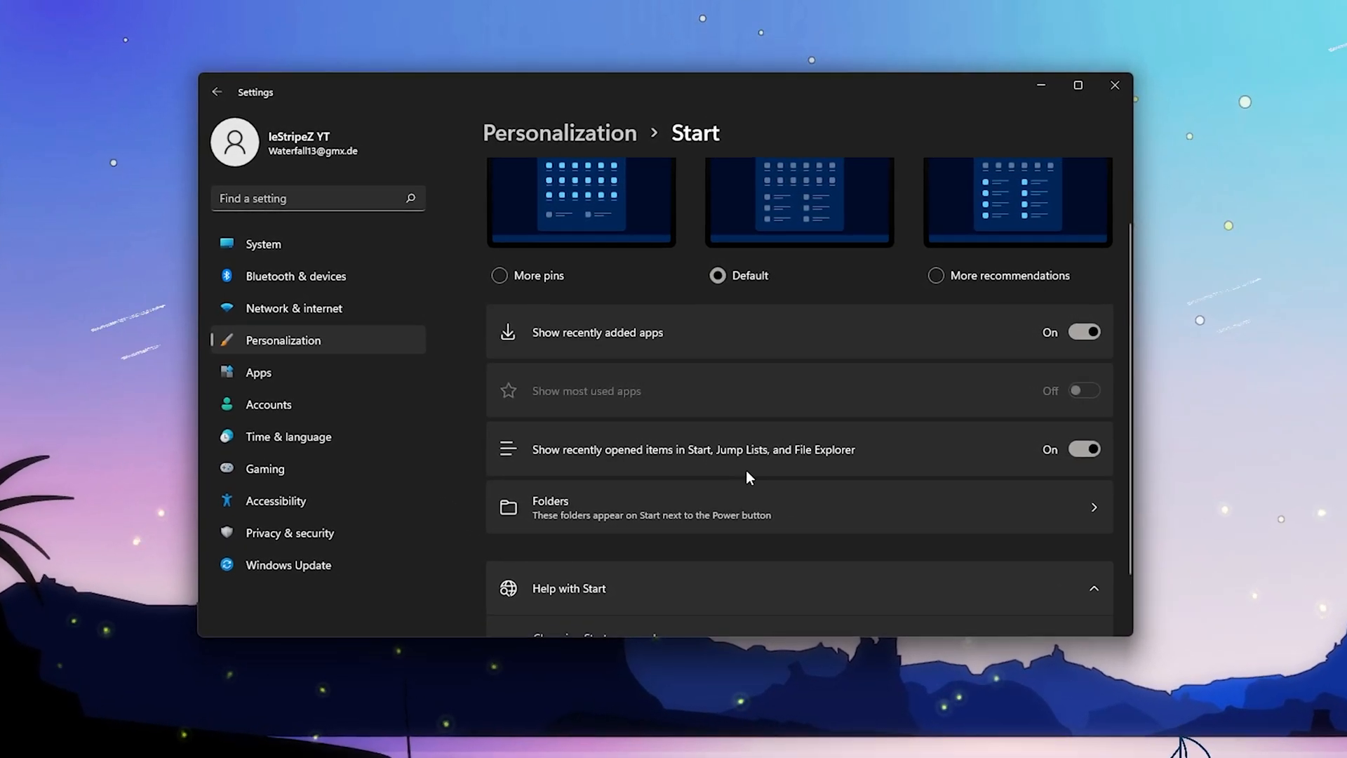
left_click(1083, 449)
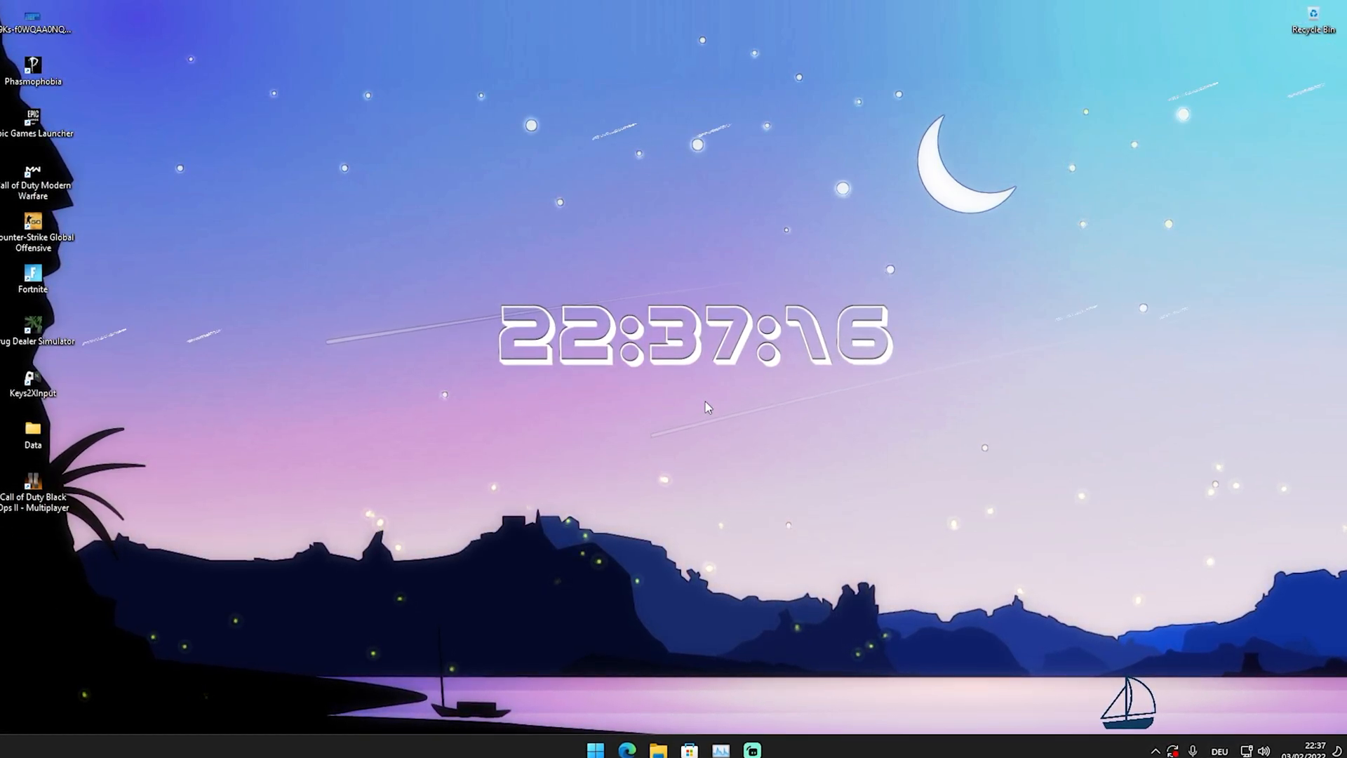
Search 'apps & features' from Start and land on the Installed apps page.
left_click(595, 753)
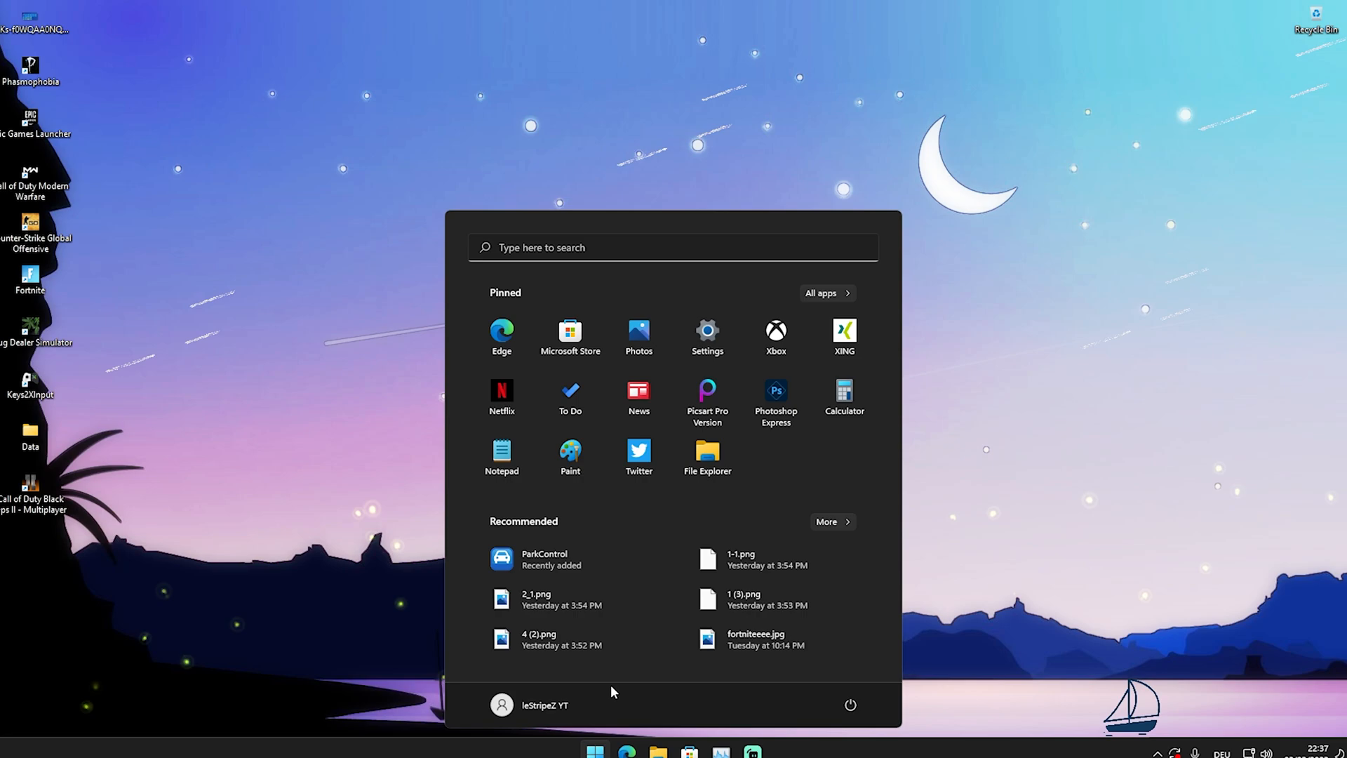
type("apps & features")
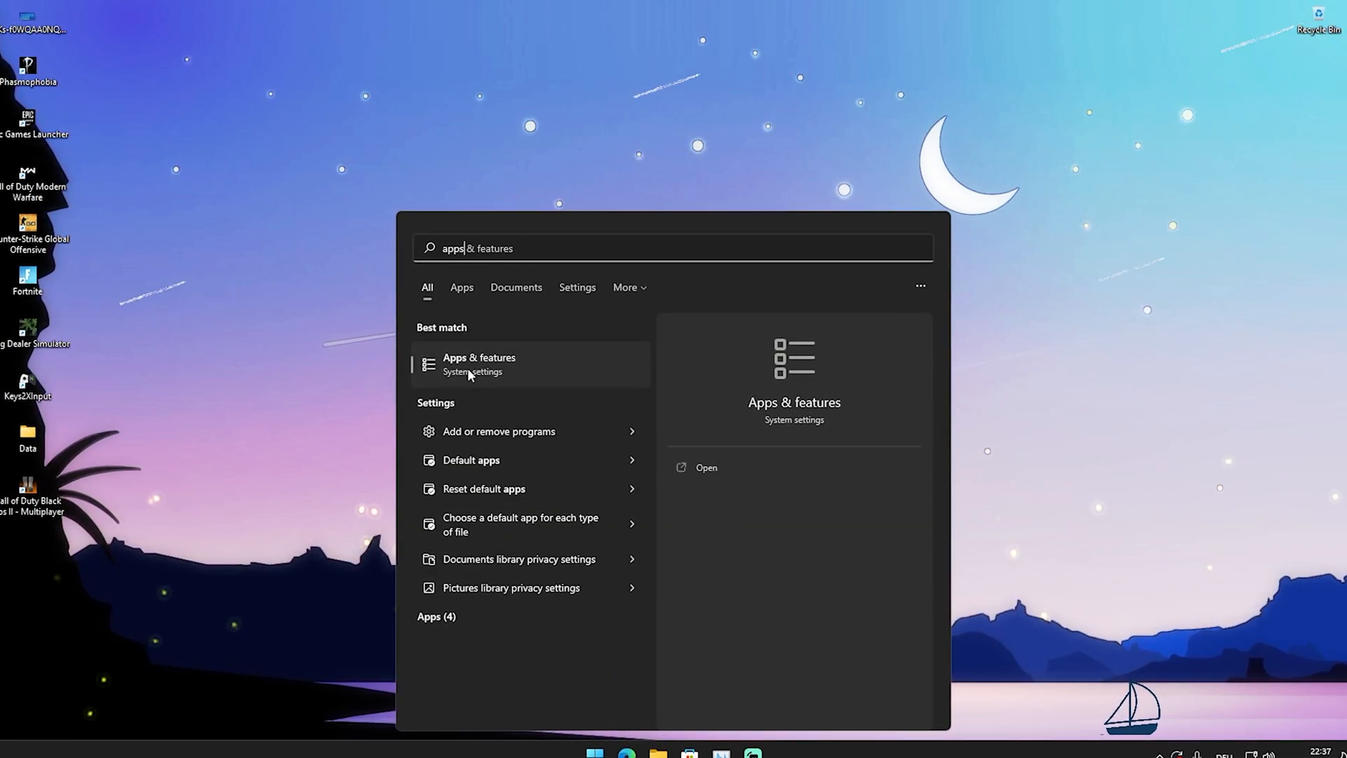
left_click(479, 364)
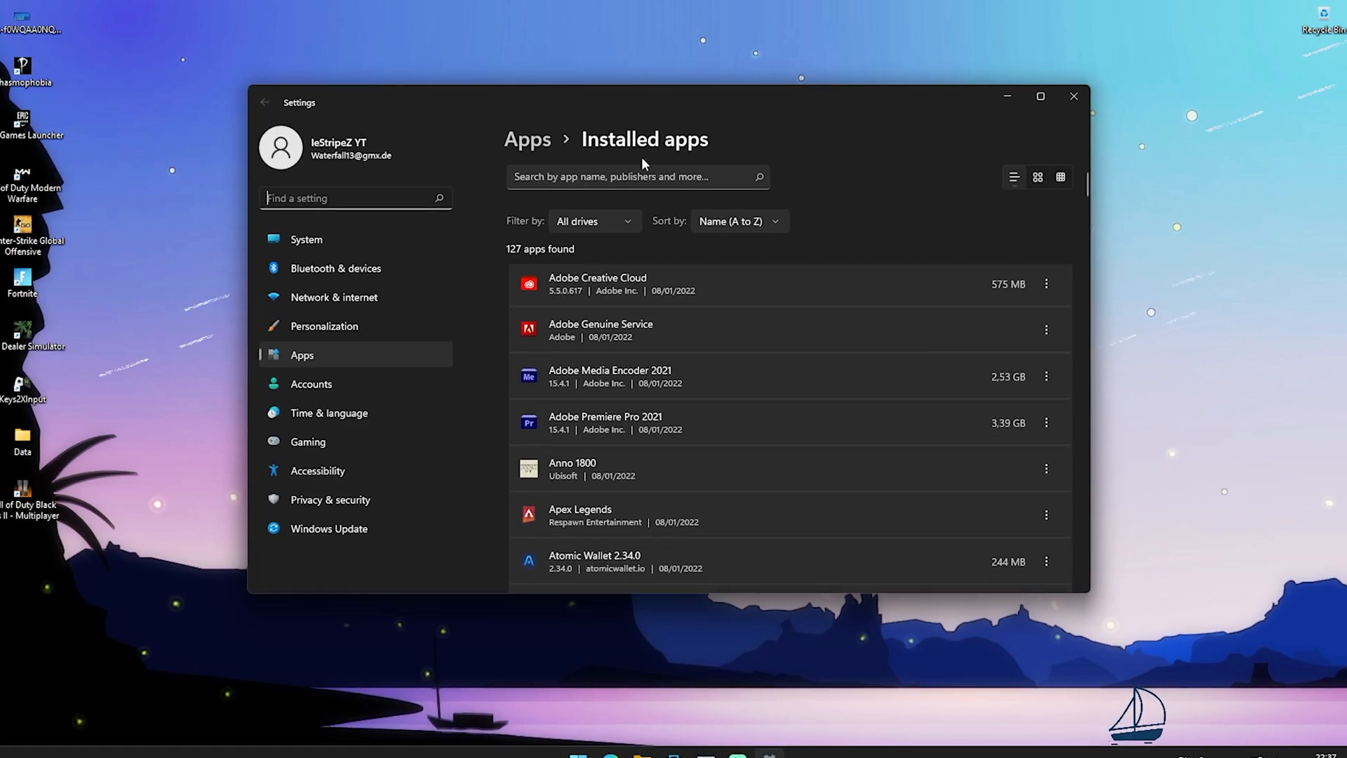
Scroll through the full Installed apps list and return to the Apps overview.
scroll("down", 3)
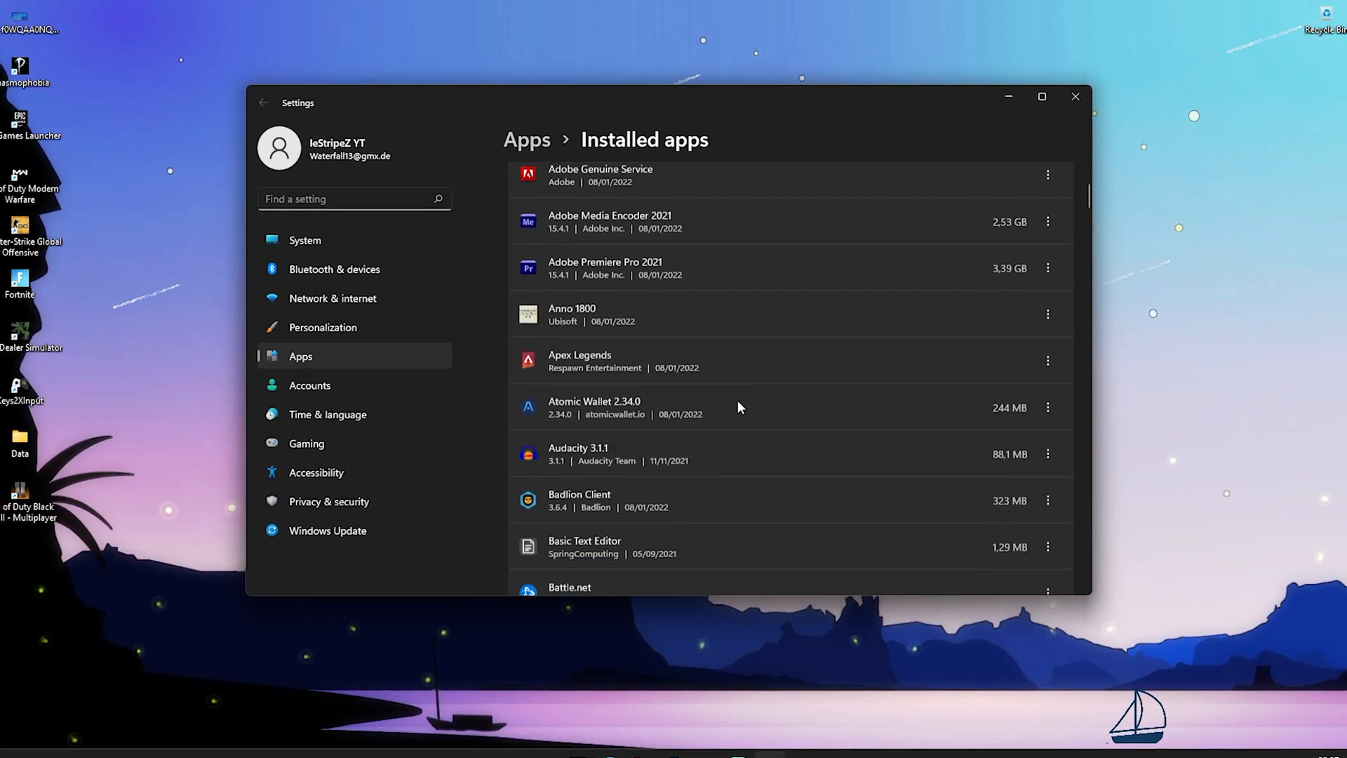
scroll("down", 3)
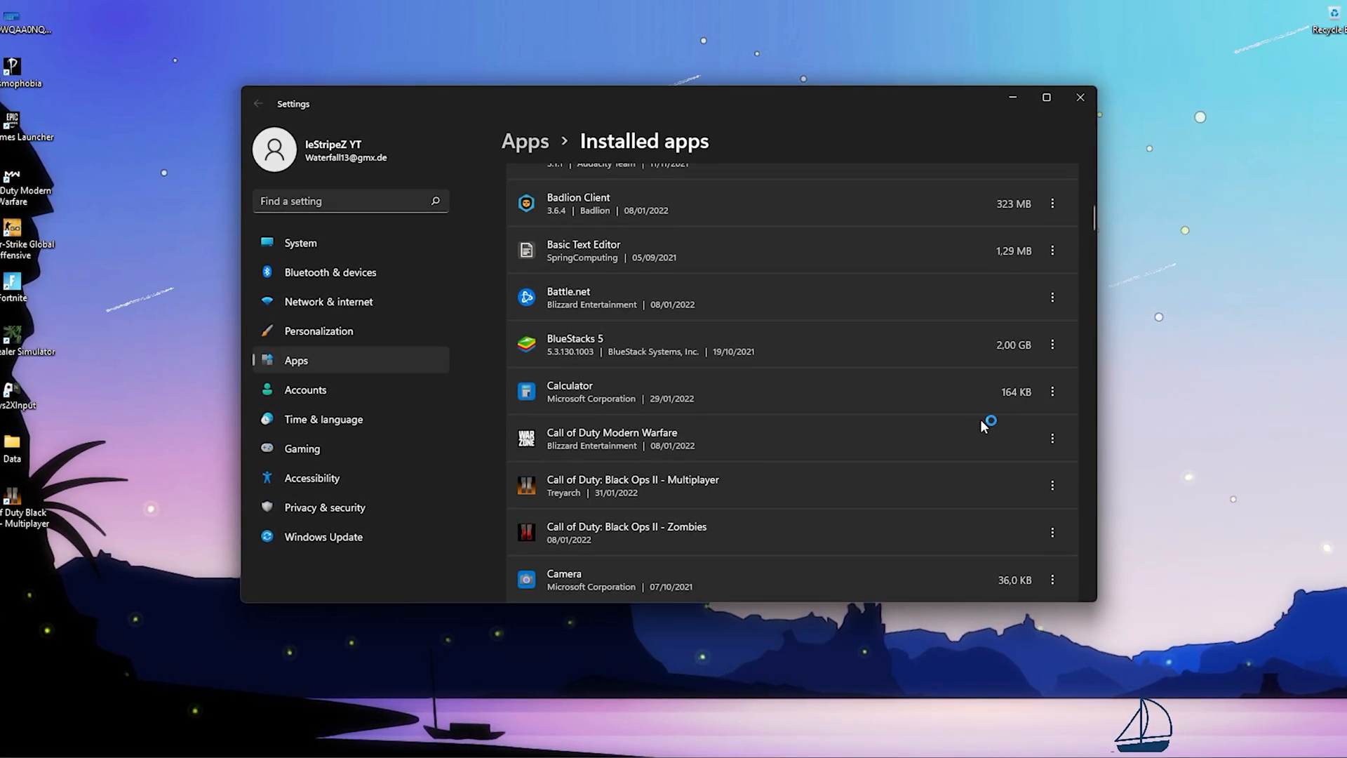
scroll("down", 3)
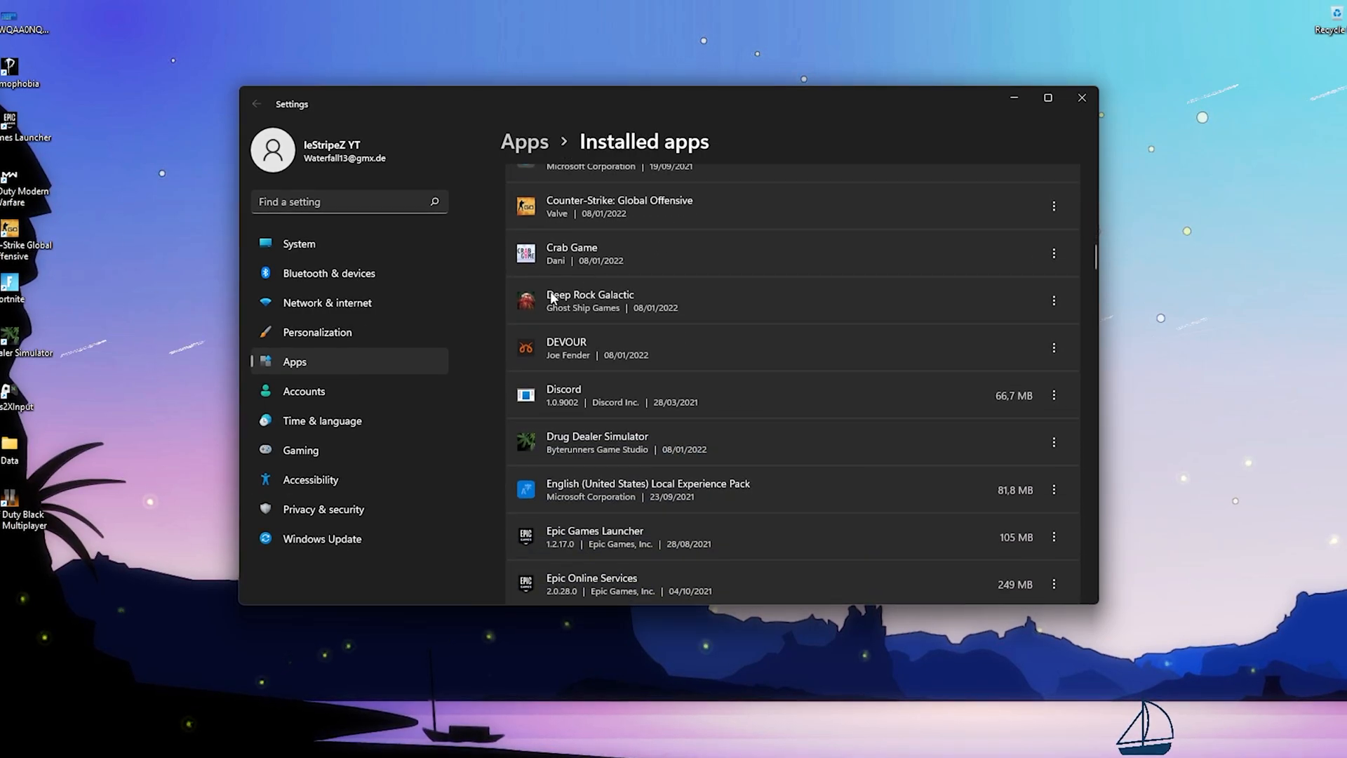
scroll("down", 3)
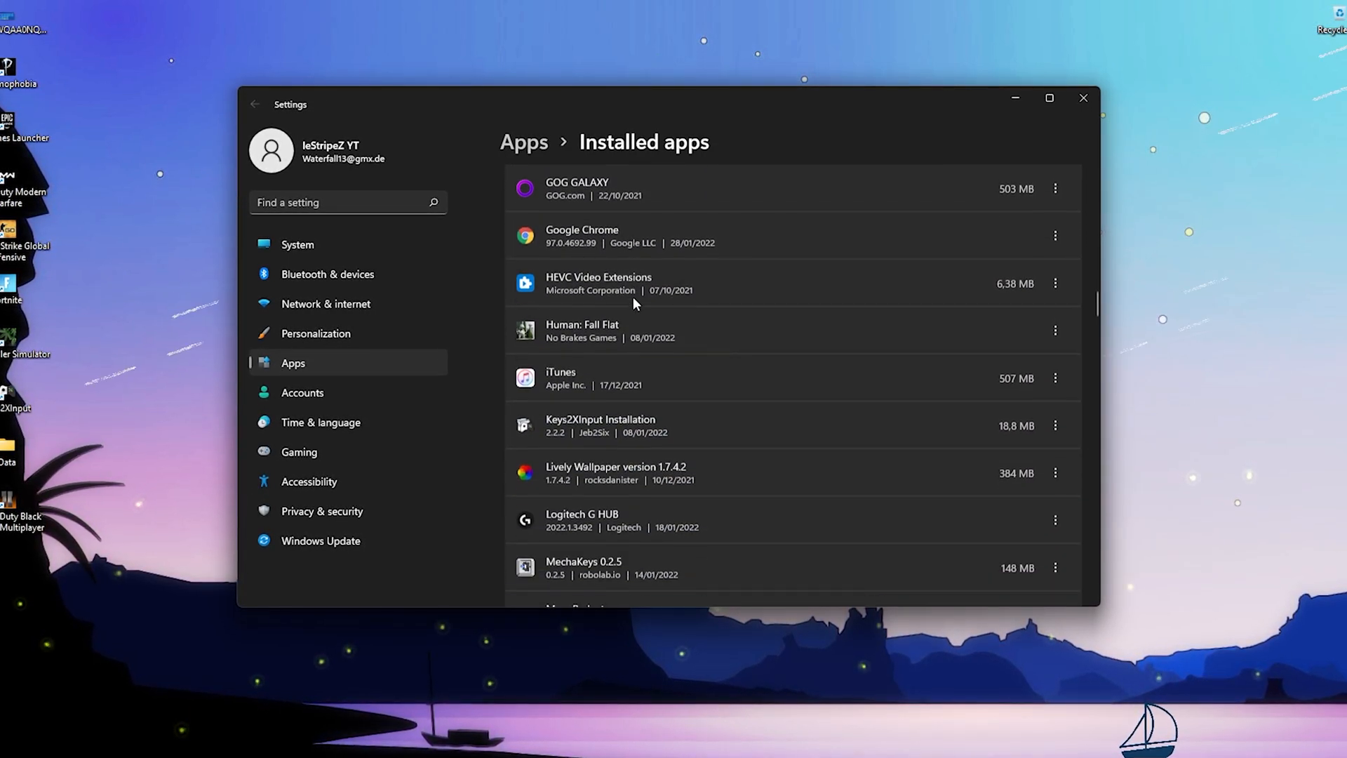
scroll("down", 3)
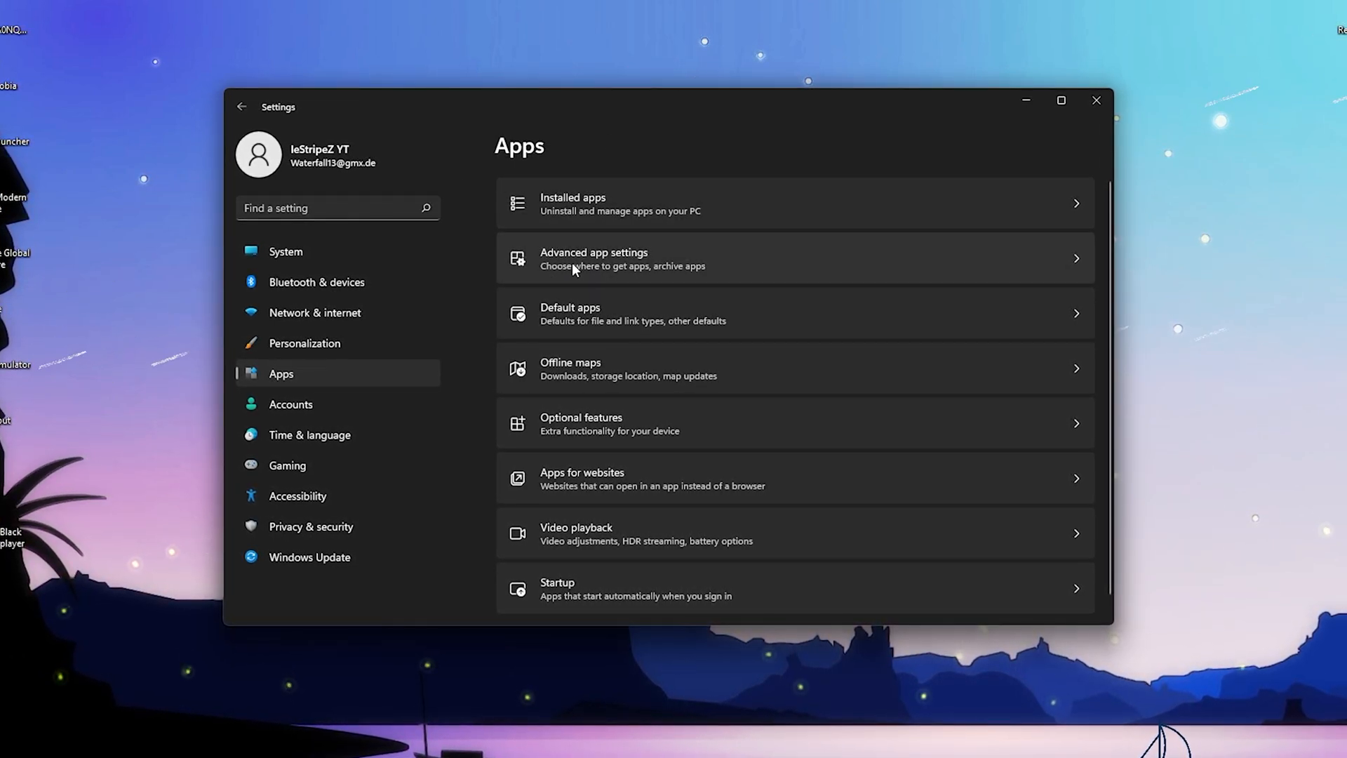
Check Share across devices is Off in Advanced app settings and review the app execution aliases.
left_click(592, 259)
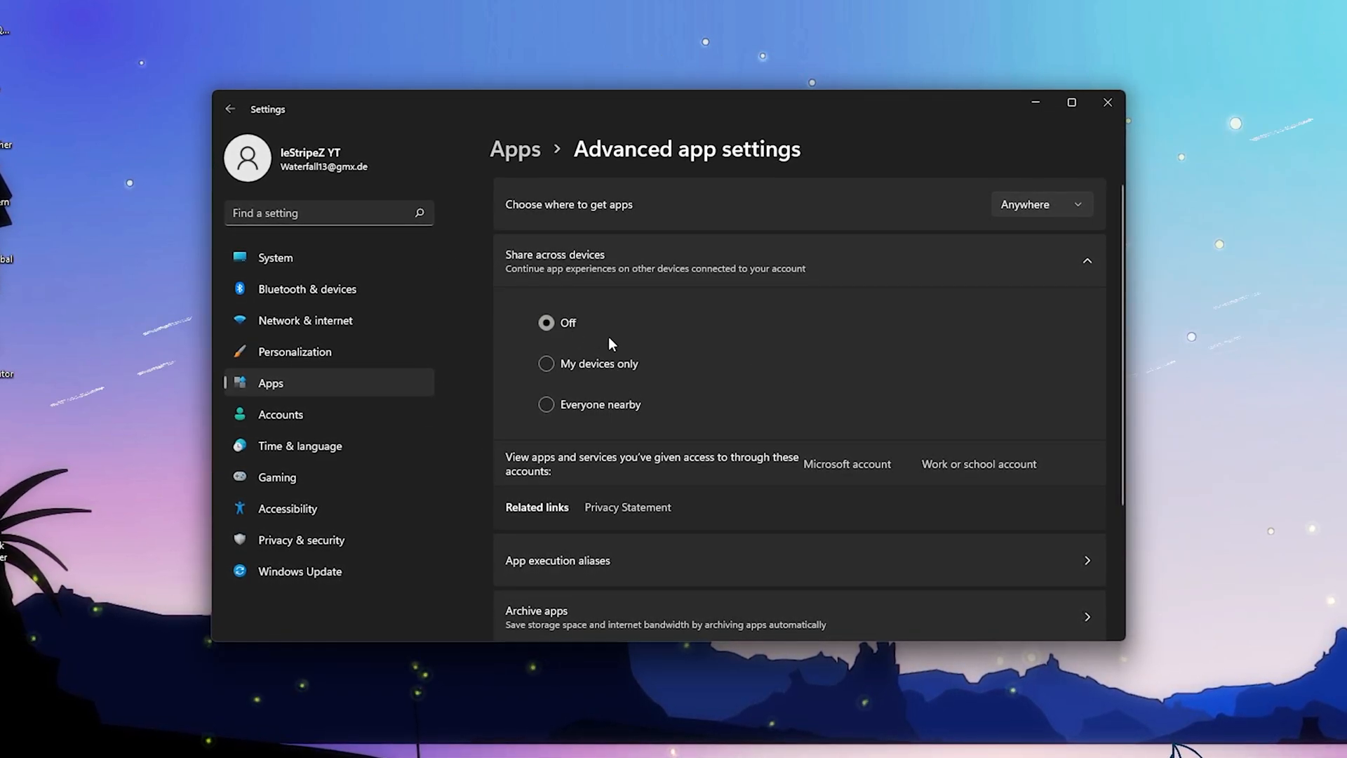
left_click(1087, 261)
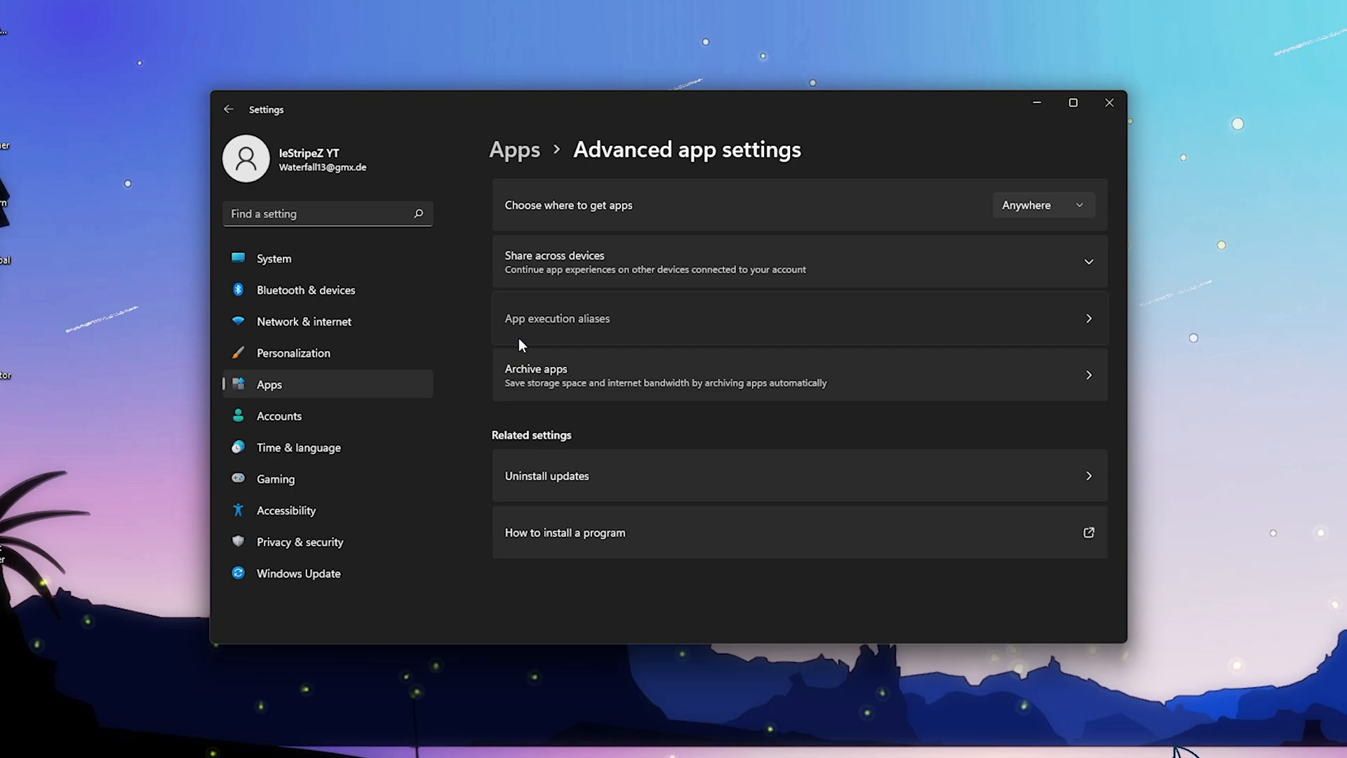
left_click(557, 319)
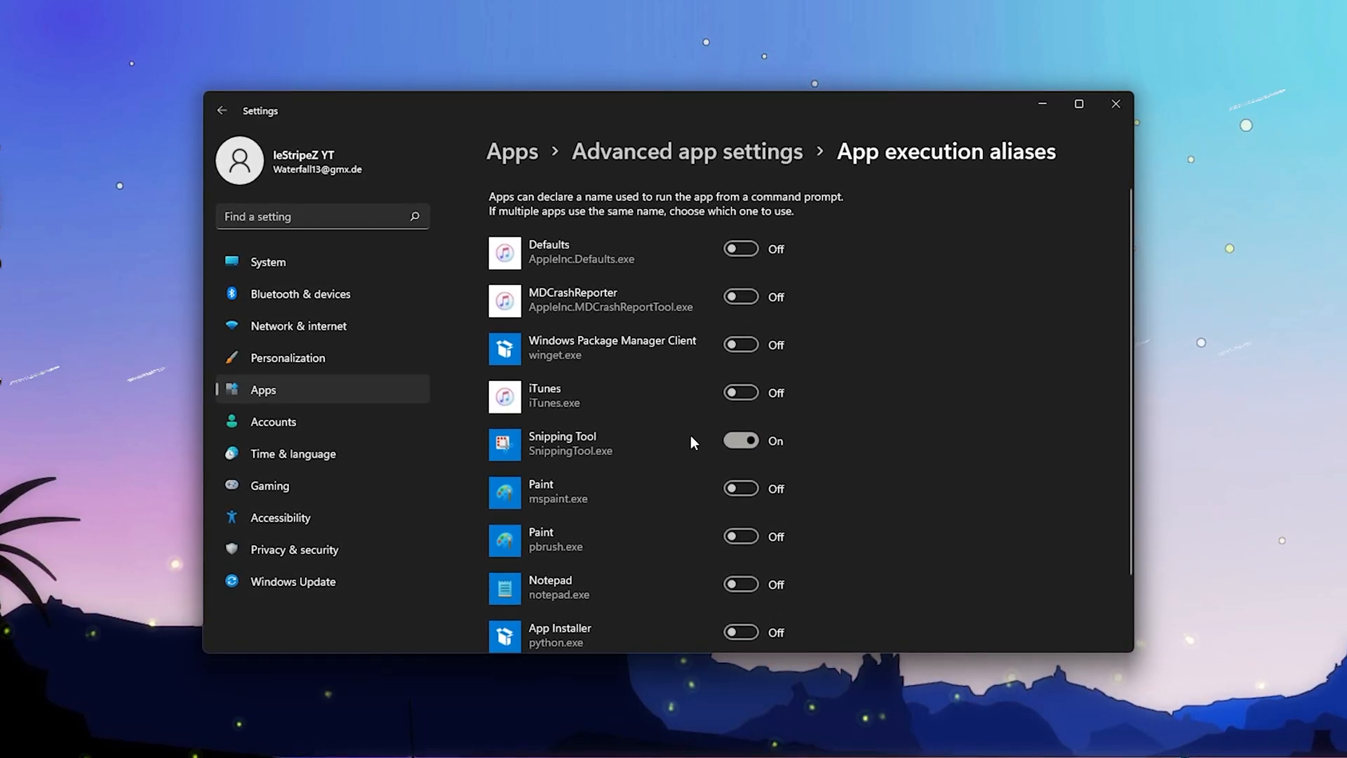
scroll("down", 3)
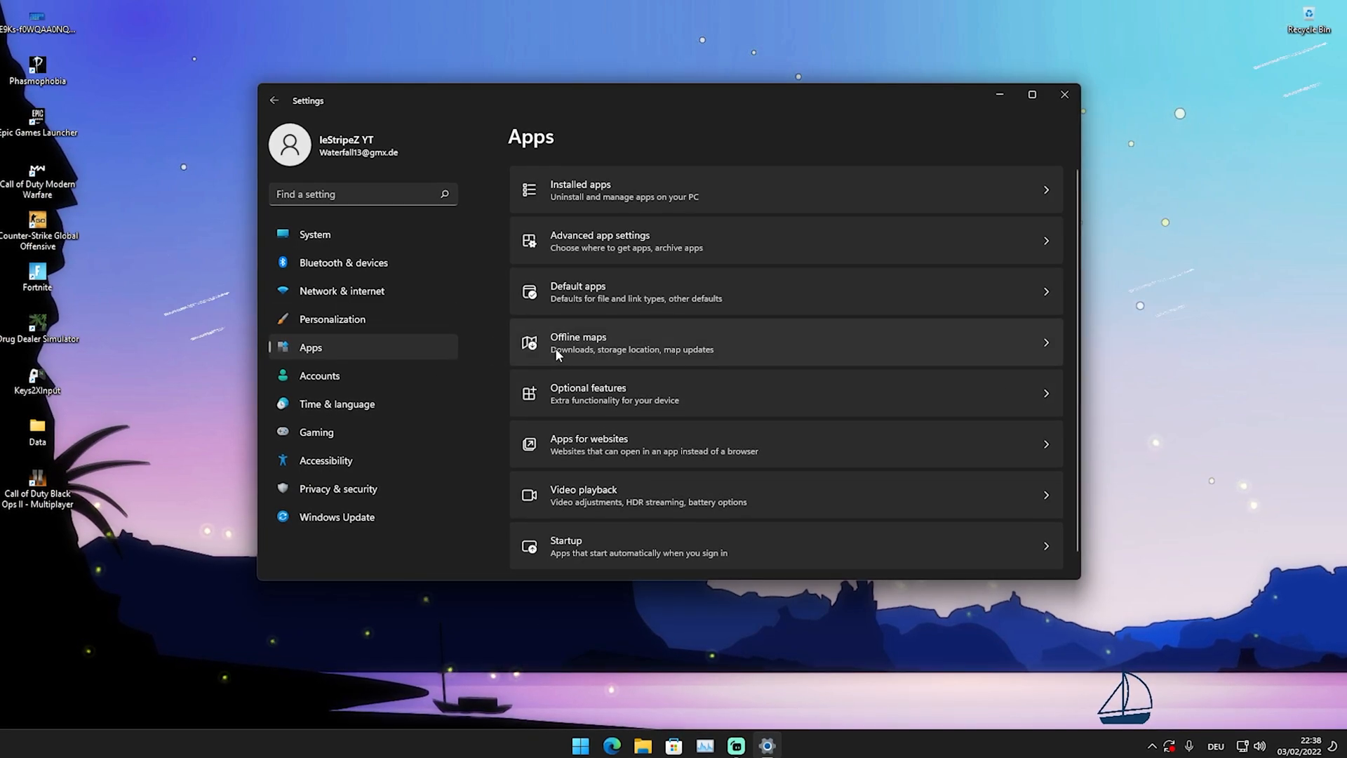
Untick 'Update automatically when plugged in and on Wi-Fi' for Offline maps and go back.
left_click(602, 342)
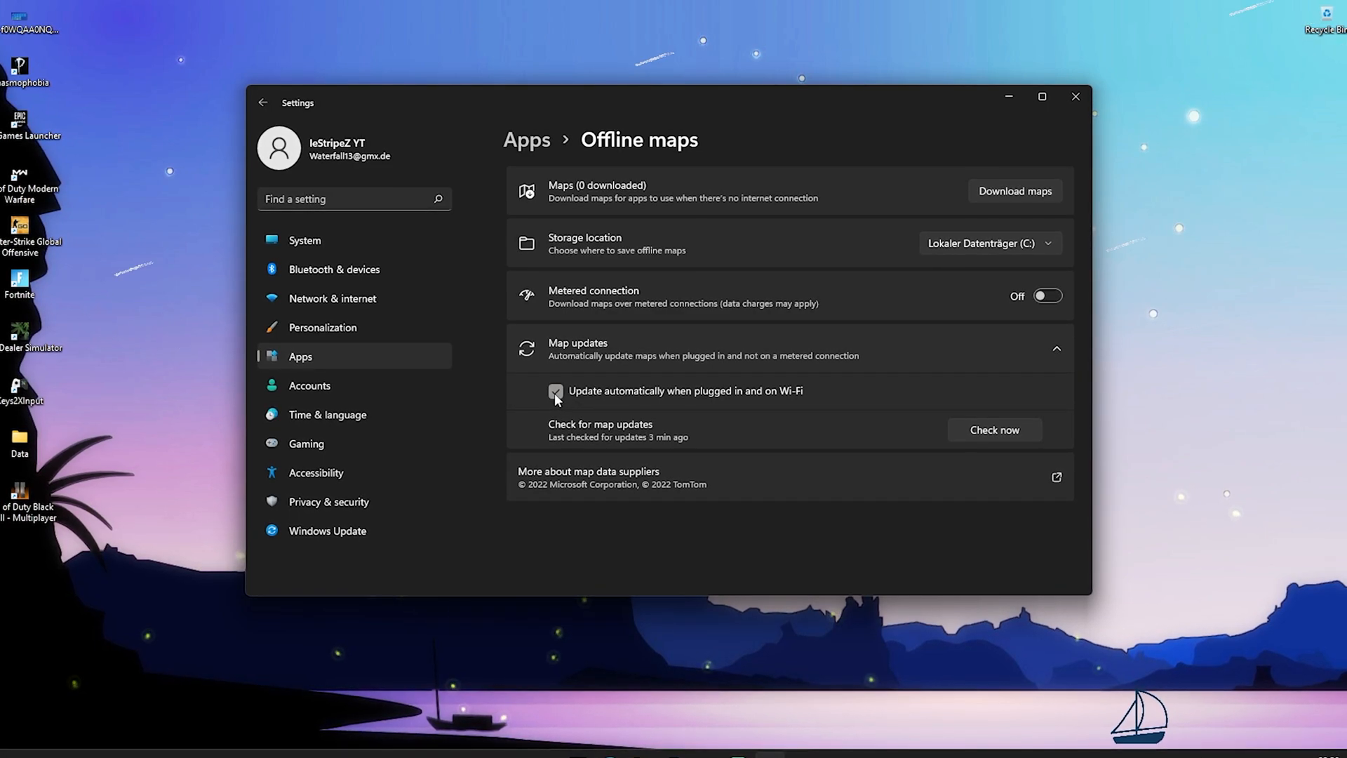
left_click(556, 393)
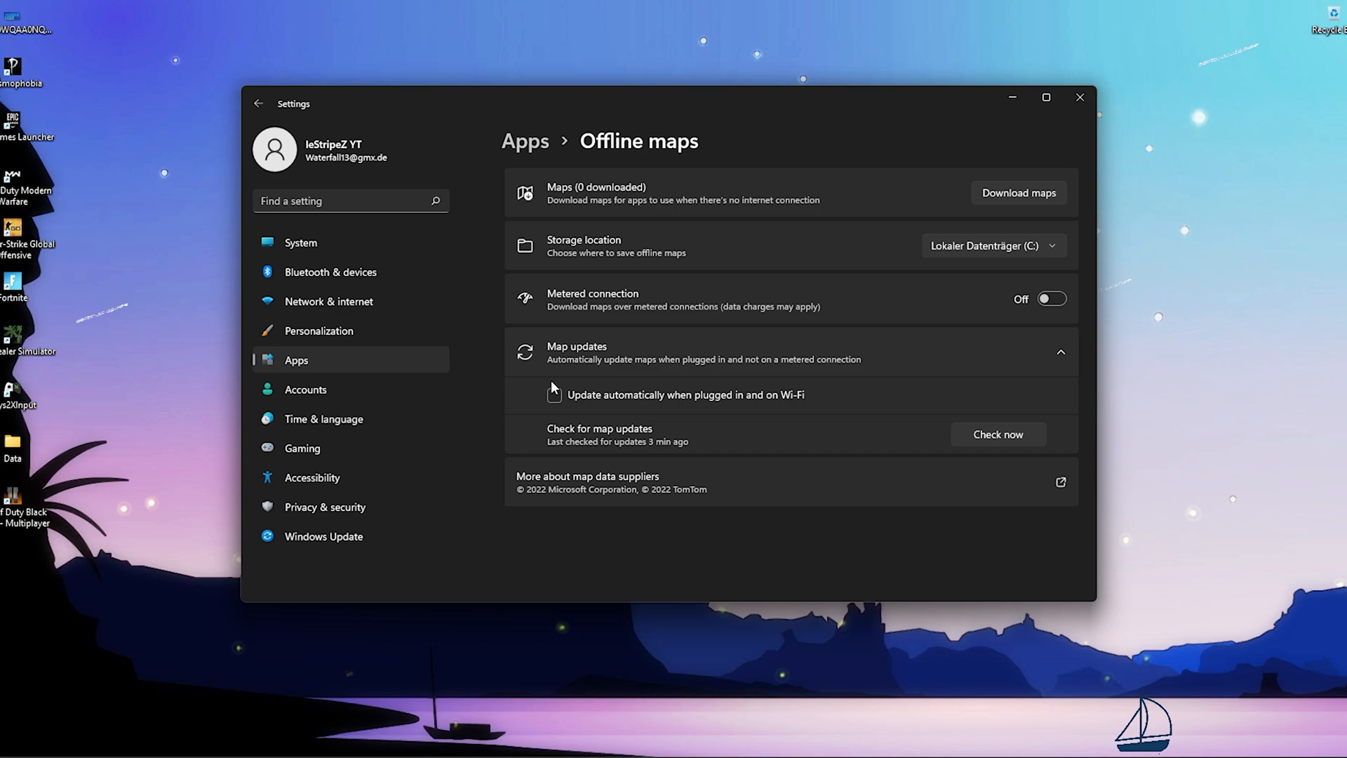
left_click(258, 102)
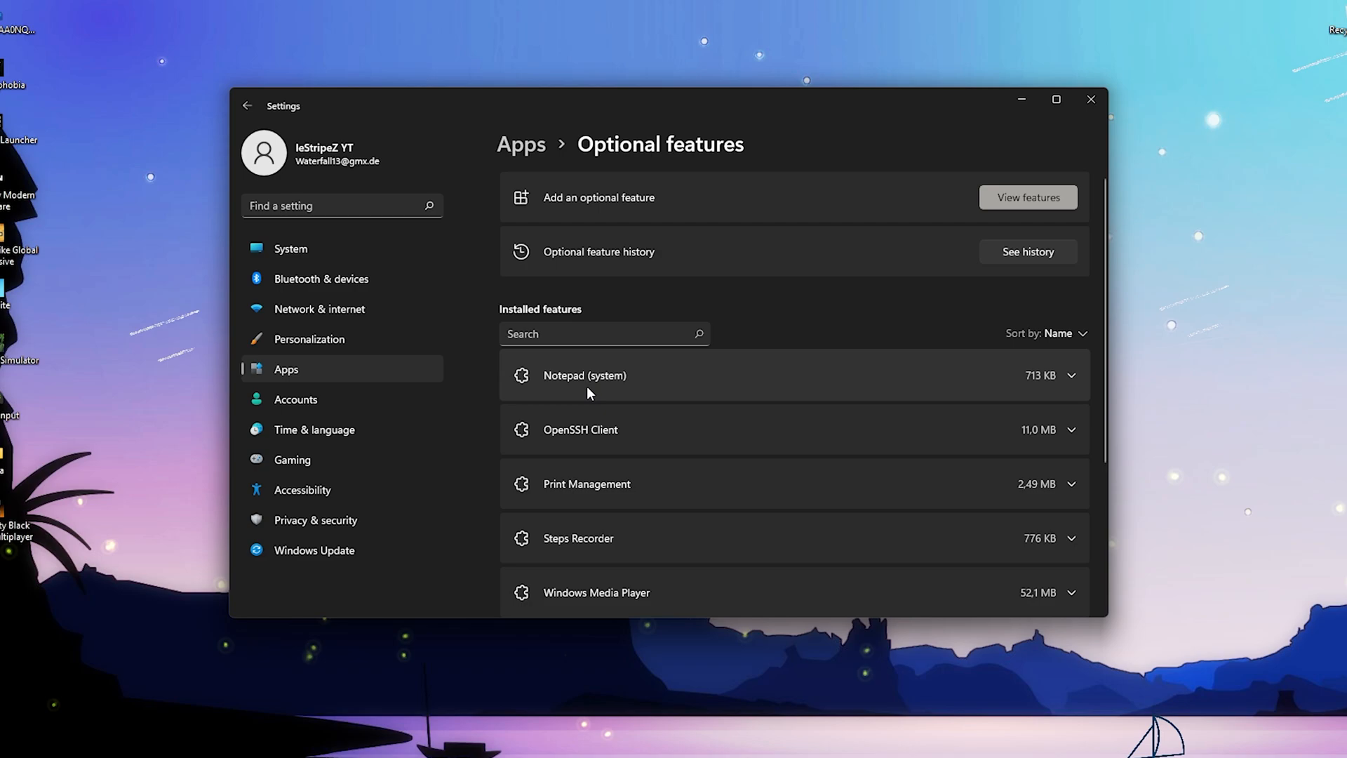
Bring up the Optional features list from the Apps page.
scroll("down", 3)
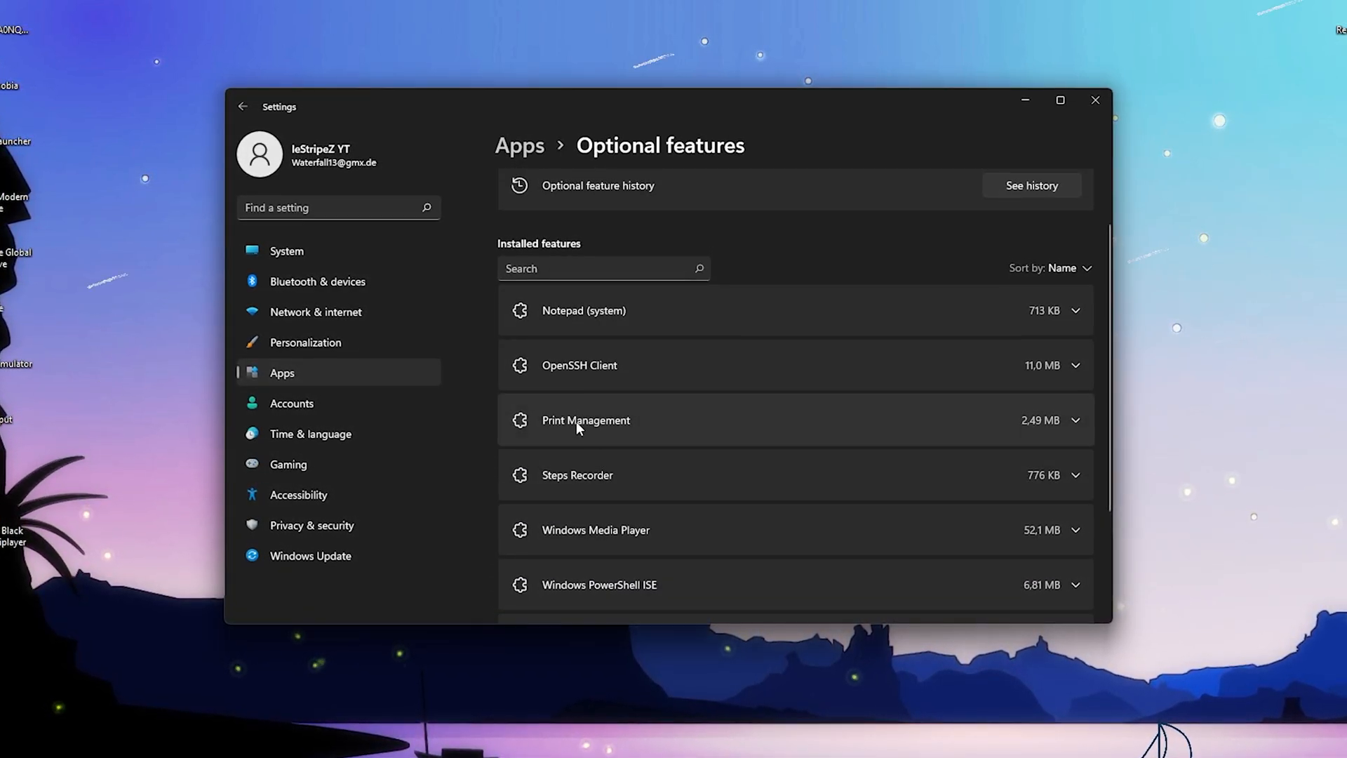
left_click(585, 420)
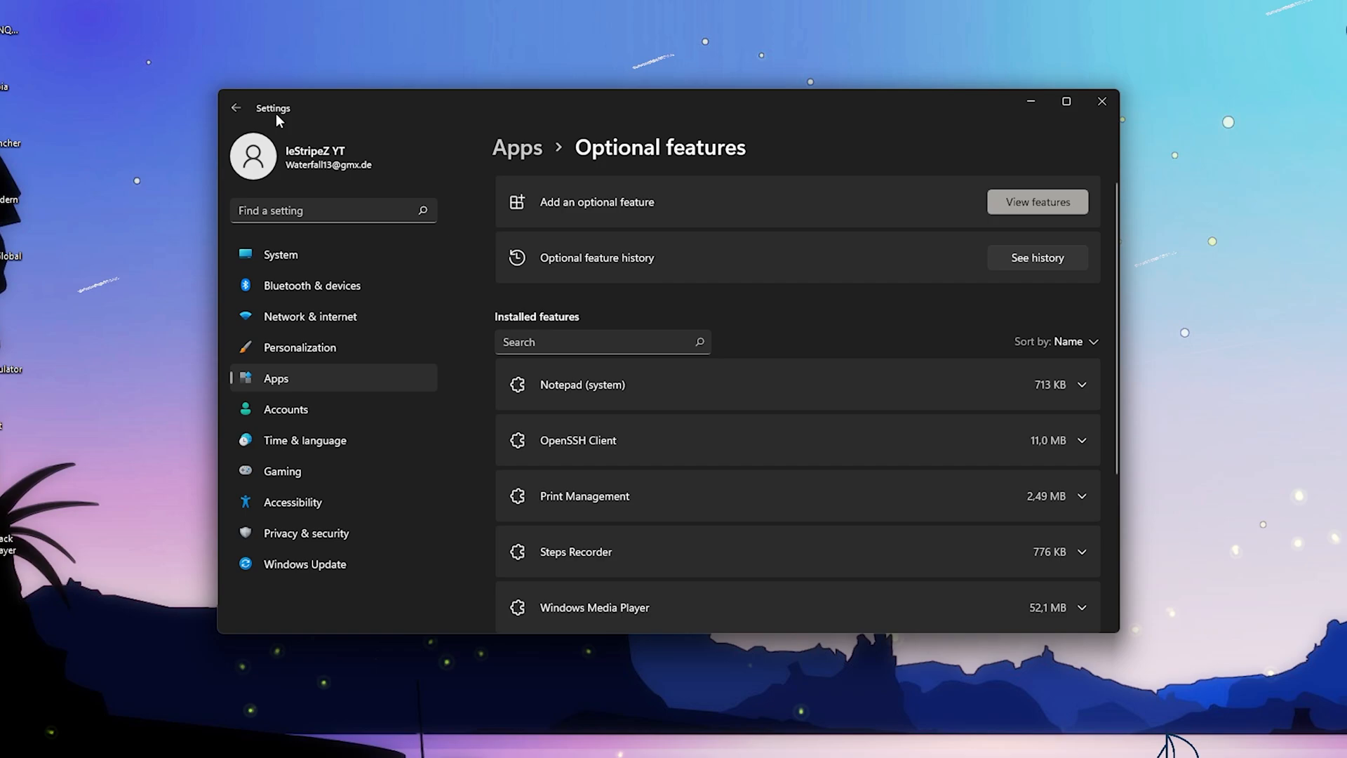
Review Apps for websites and the Video playback HDR page without changes, ending on Apps.
left_click(235, 108)
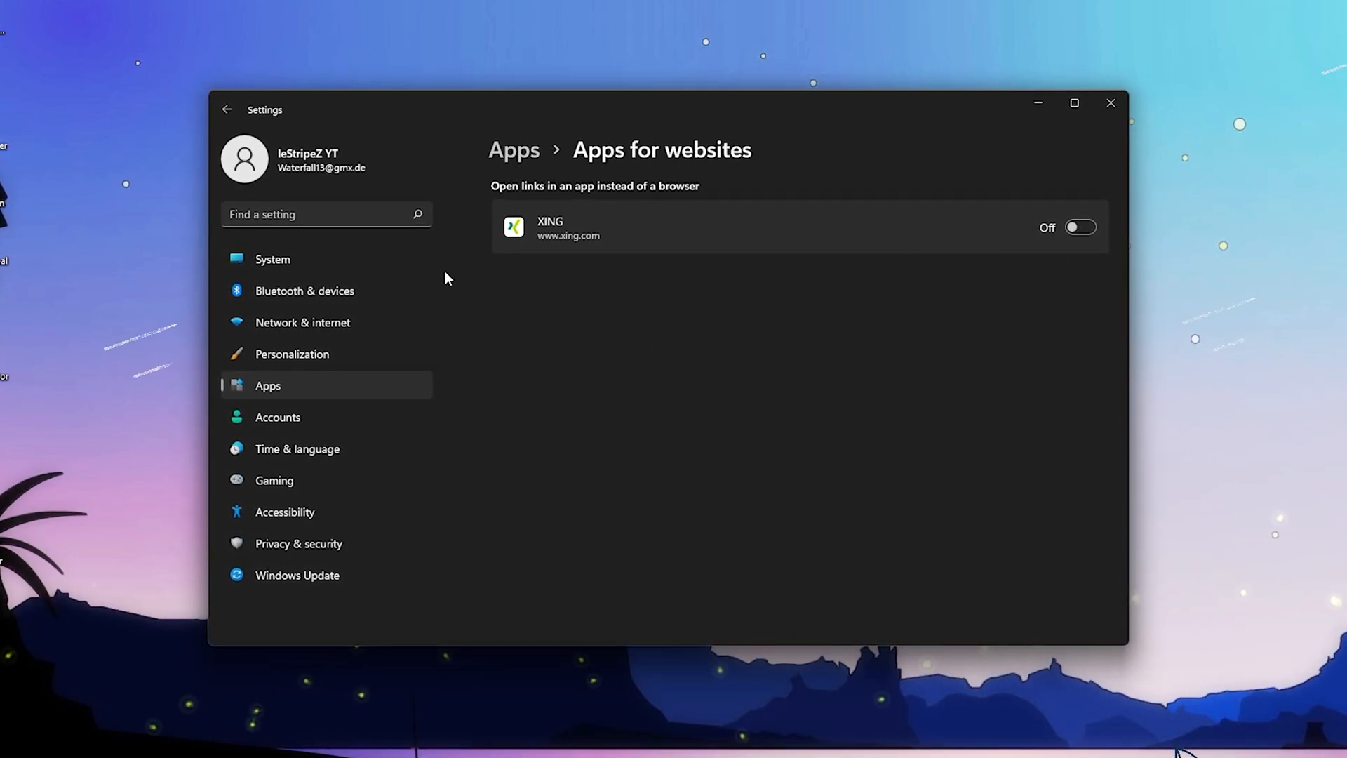
left_click(227, 110)
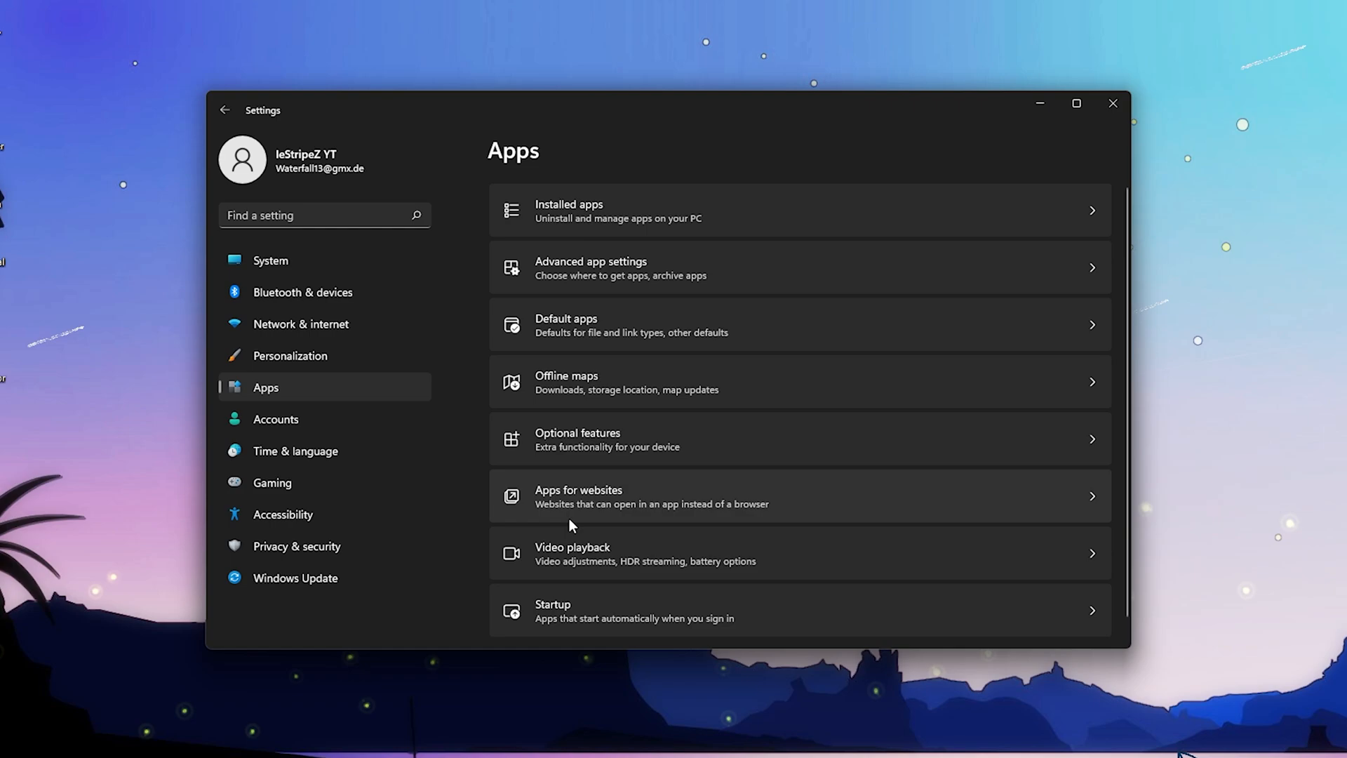
left_click(571, 553)
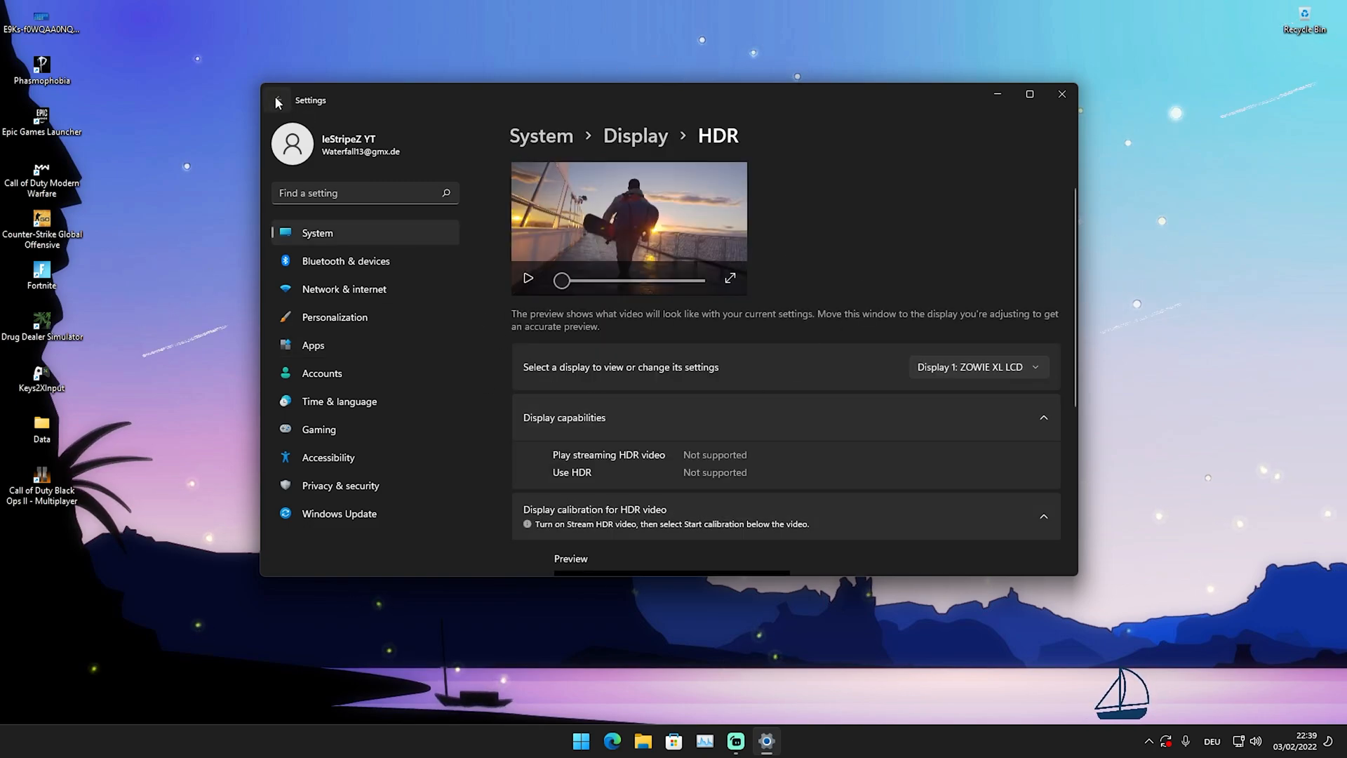
left_click(313, 346)
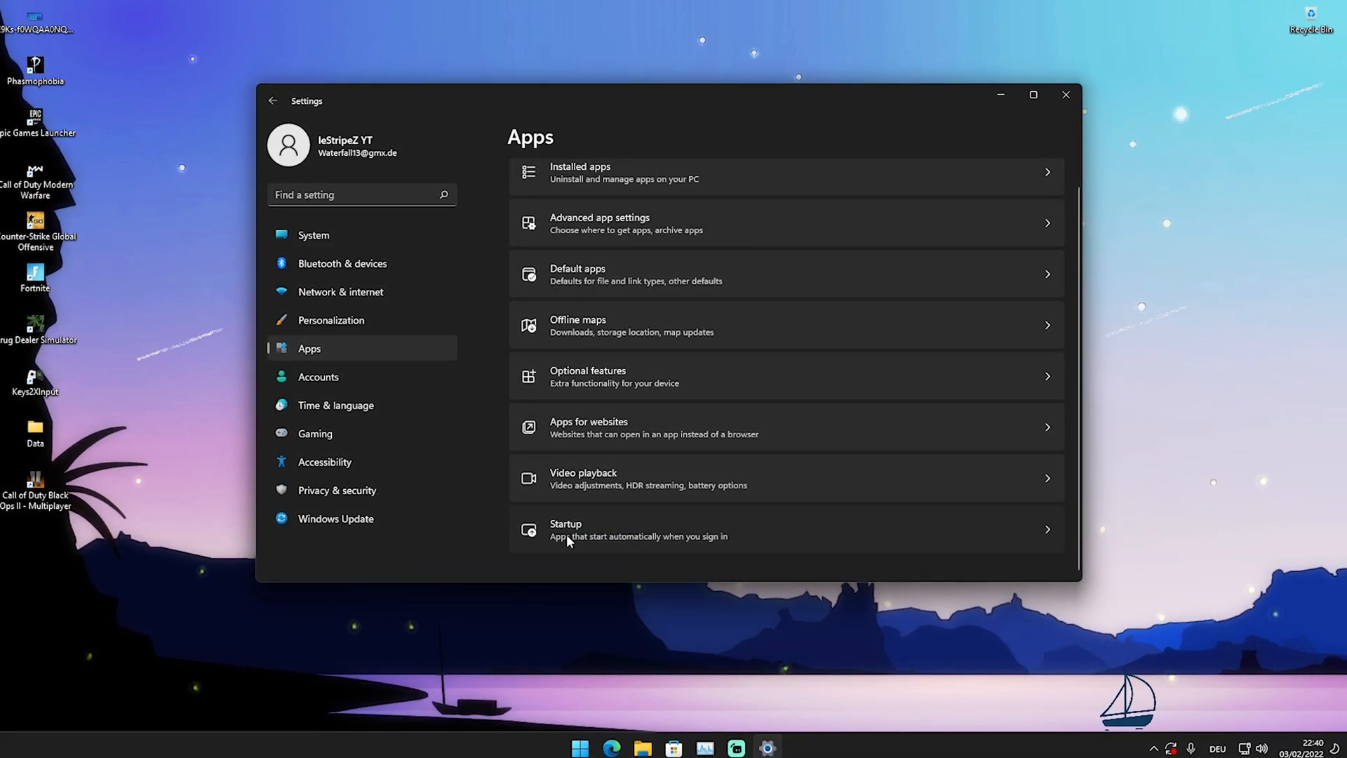
Review the Startup apps list, where every entry except Mz RAM Booster is off.
left_click(602, 529)
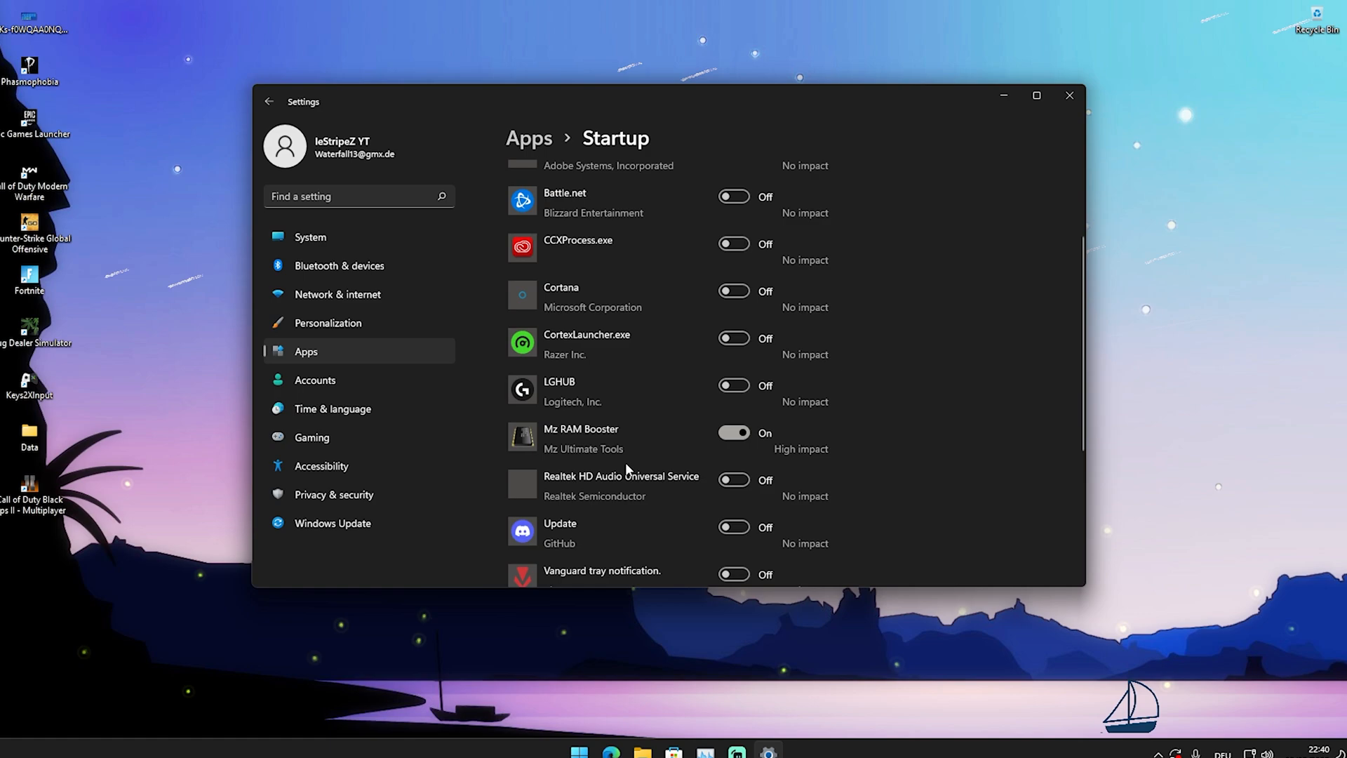
scroll("down", 3)
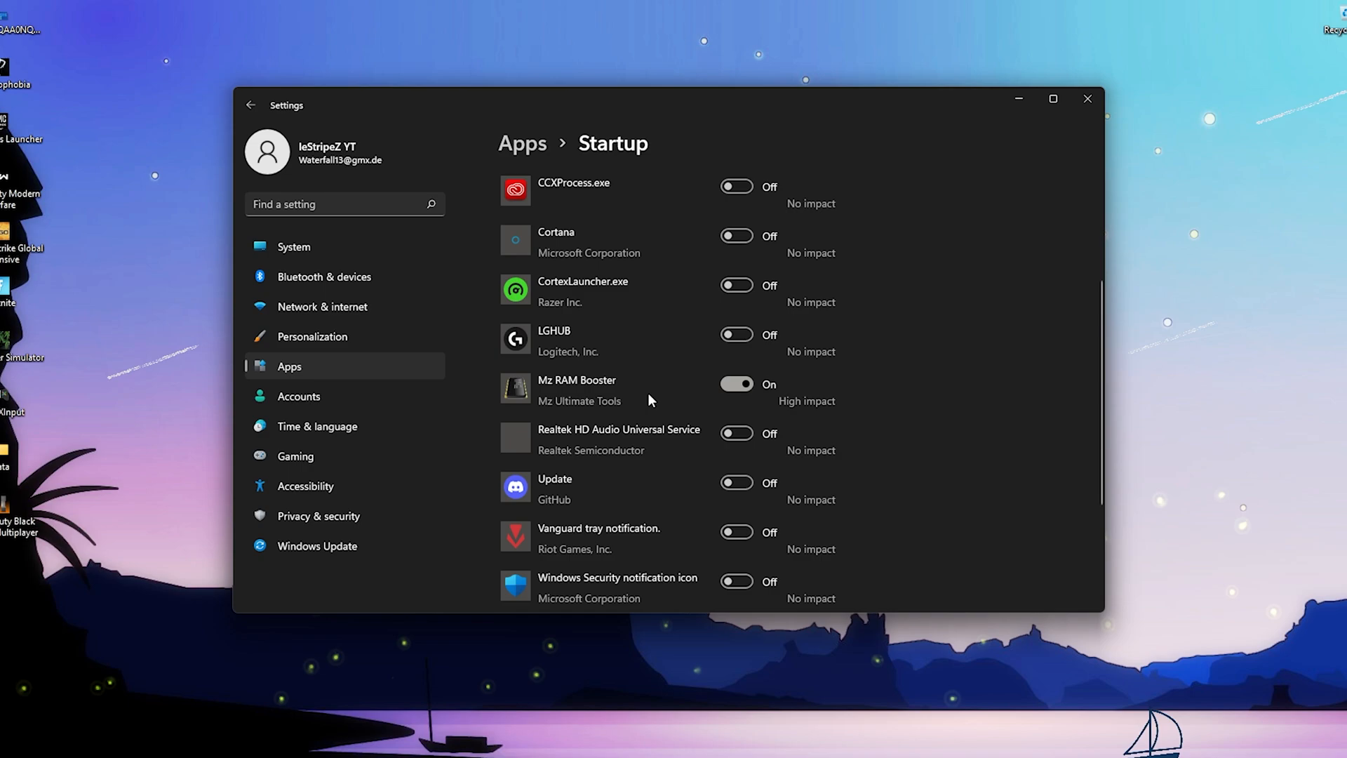
scroll("down", 3)
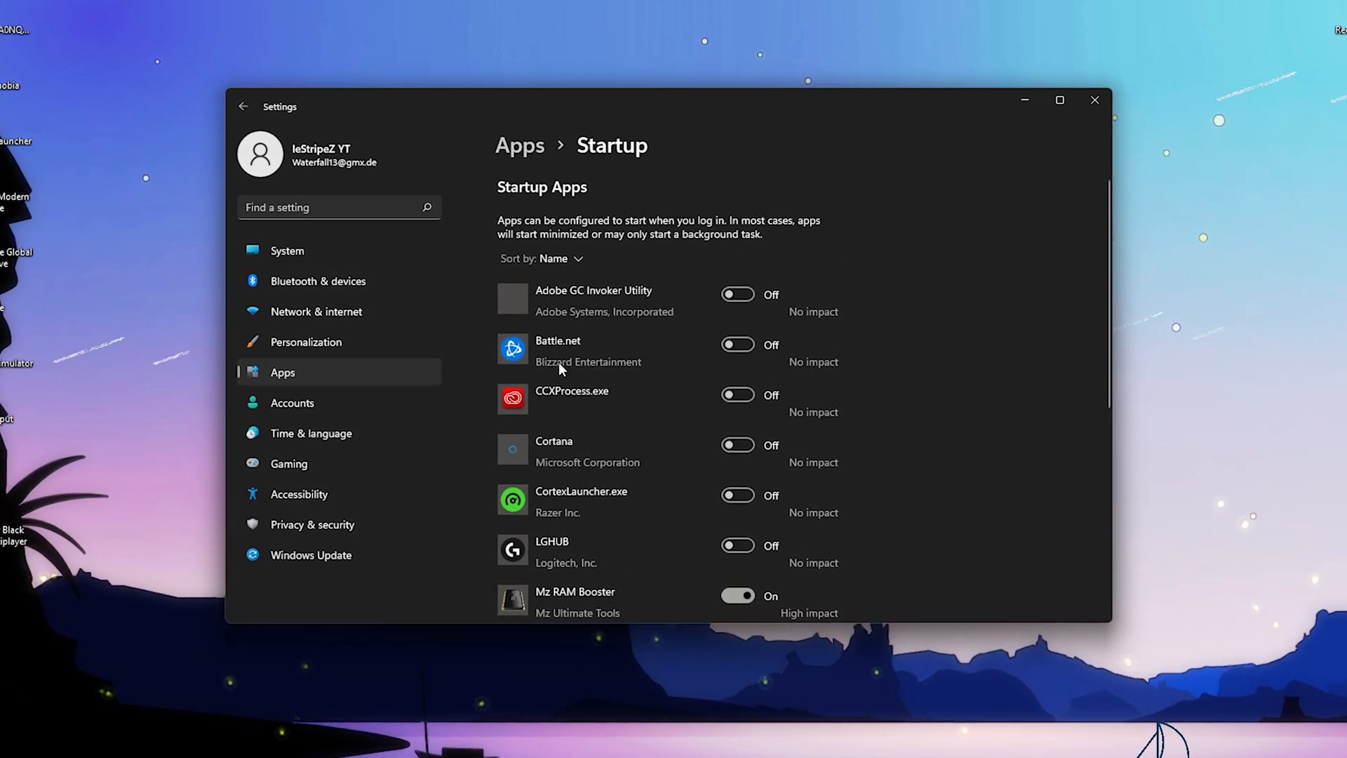
scroll("down", 3)
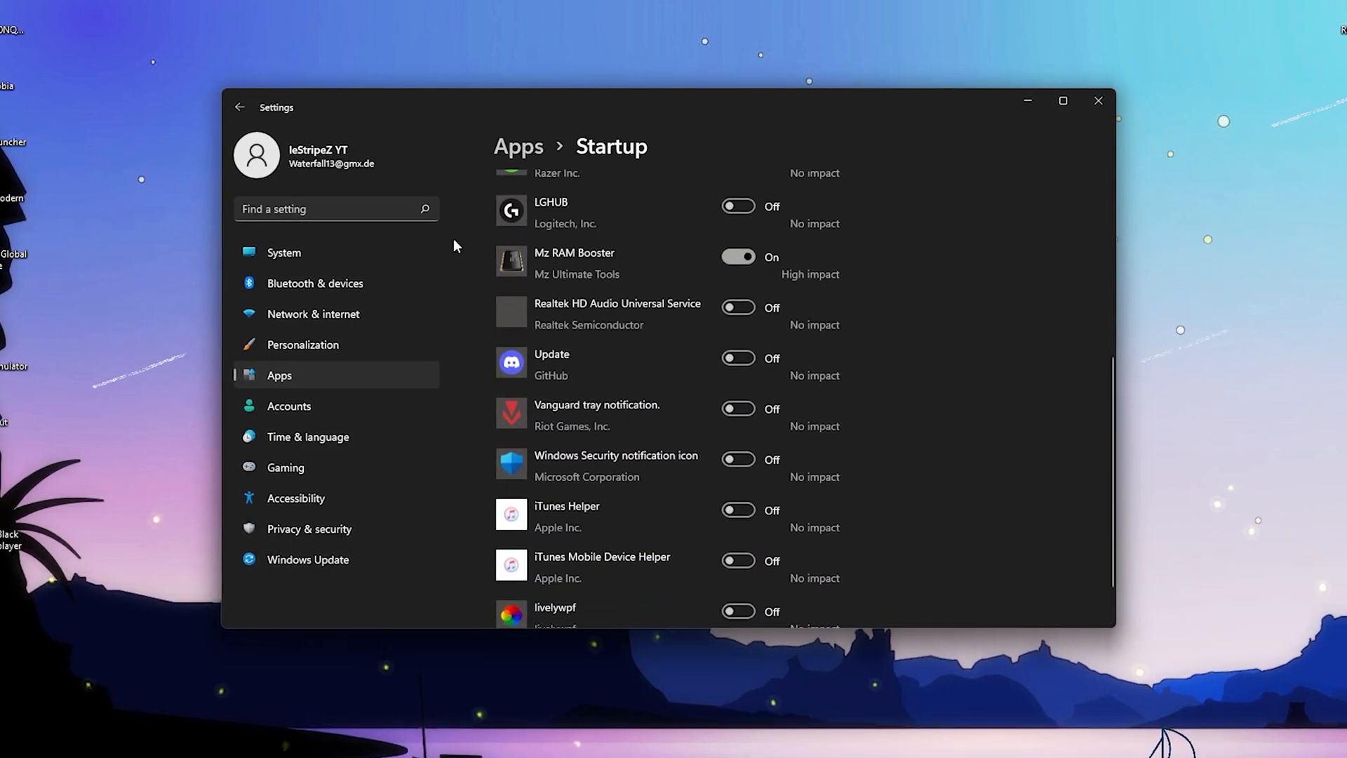
scroll("down", 3)
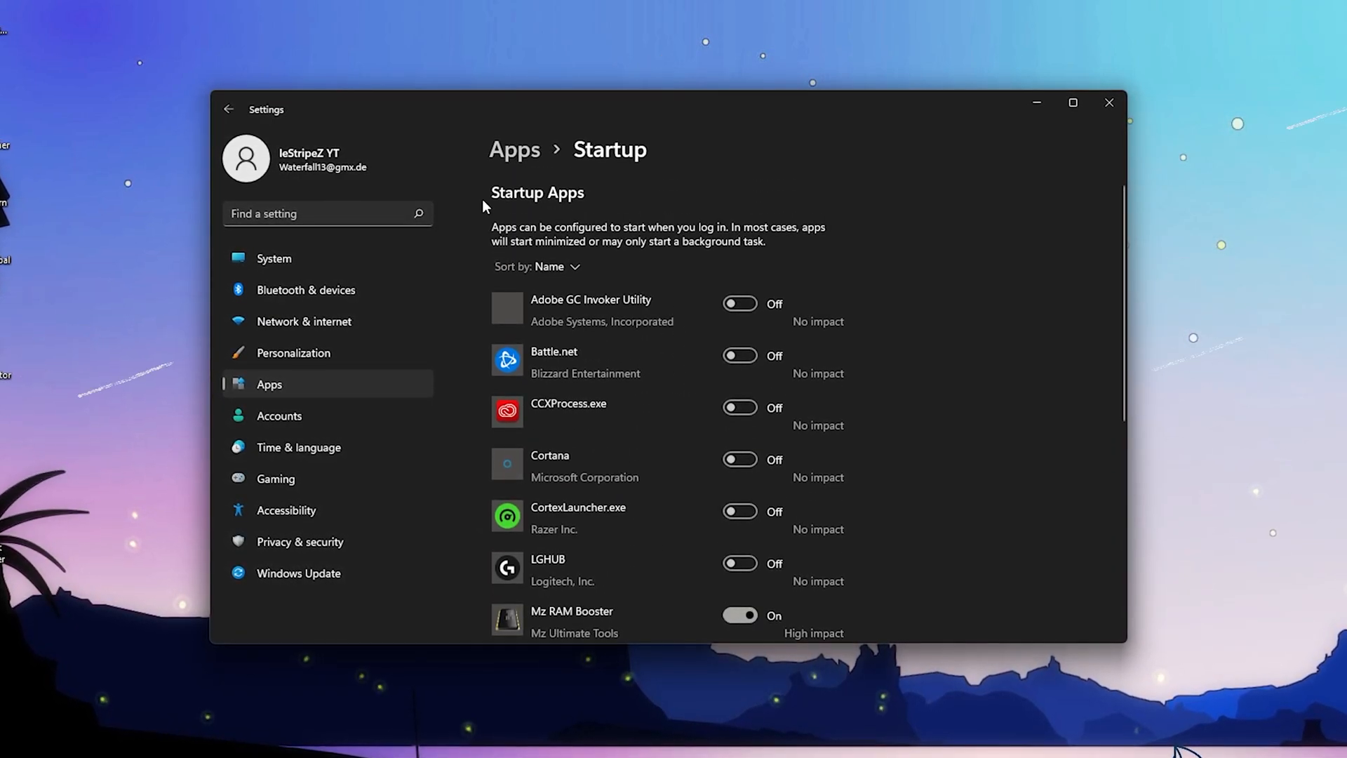
Close Settings so only the desktop with its clock shows.
left_click(227, 109)
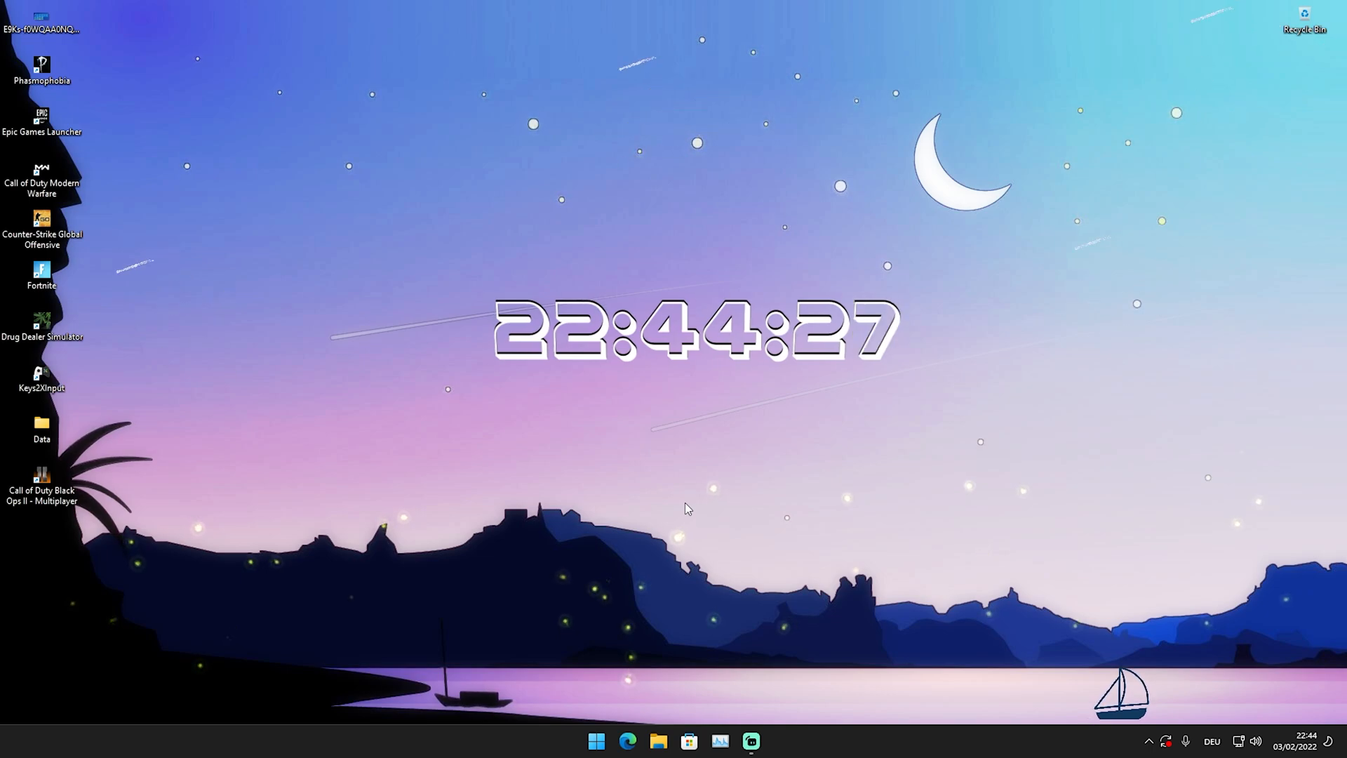
mouse_move(719, 455)
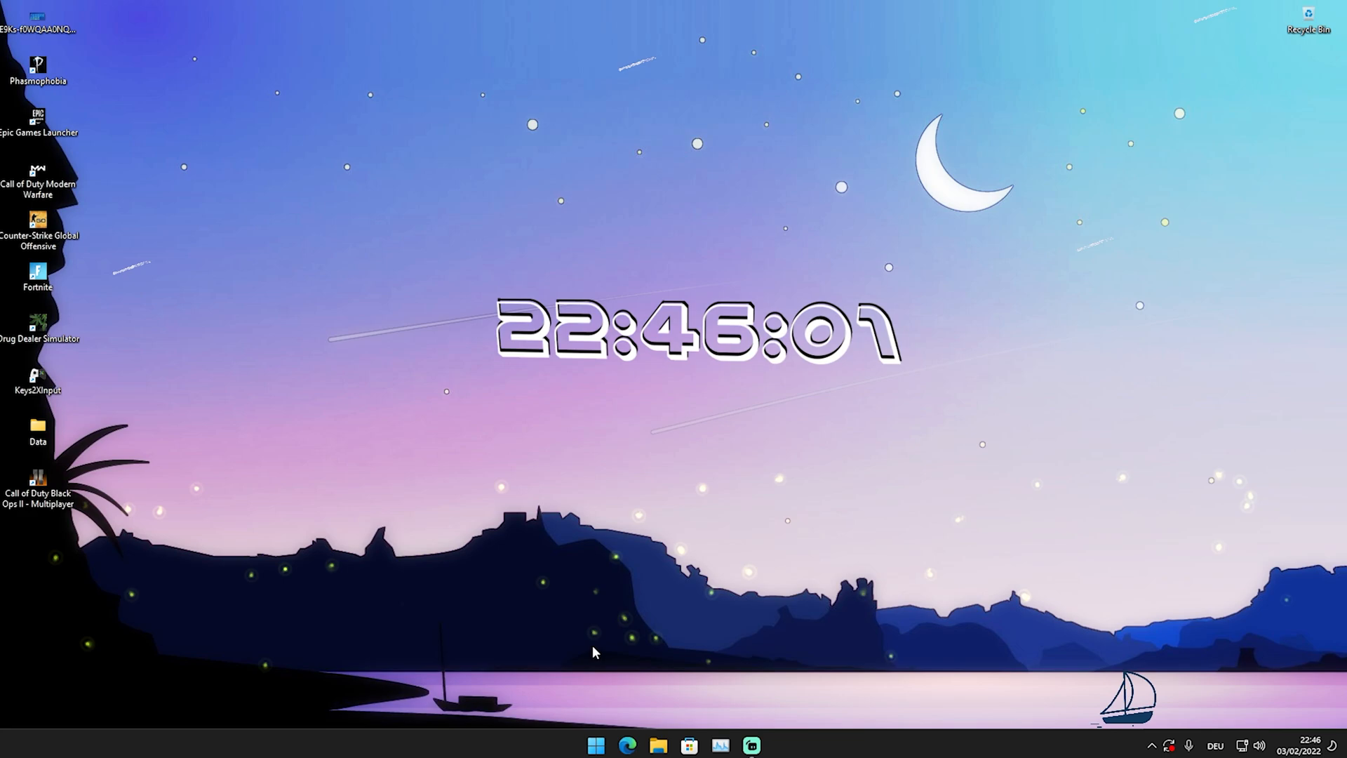
Search 'personal', land on Themes and step back to the Personalization overview.
type("personal")
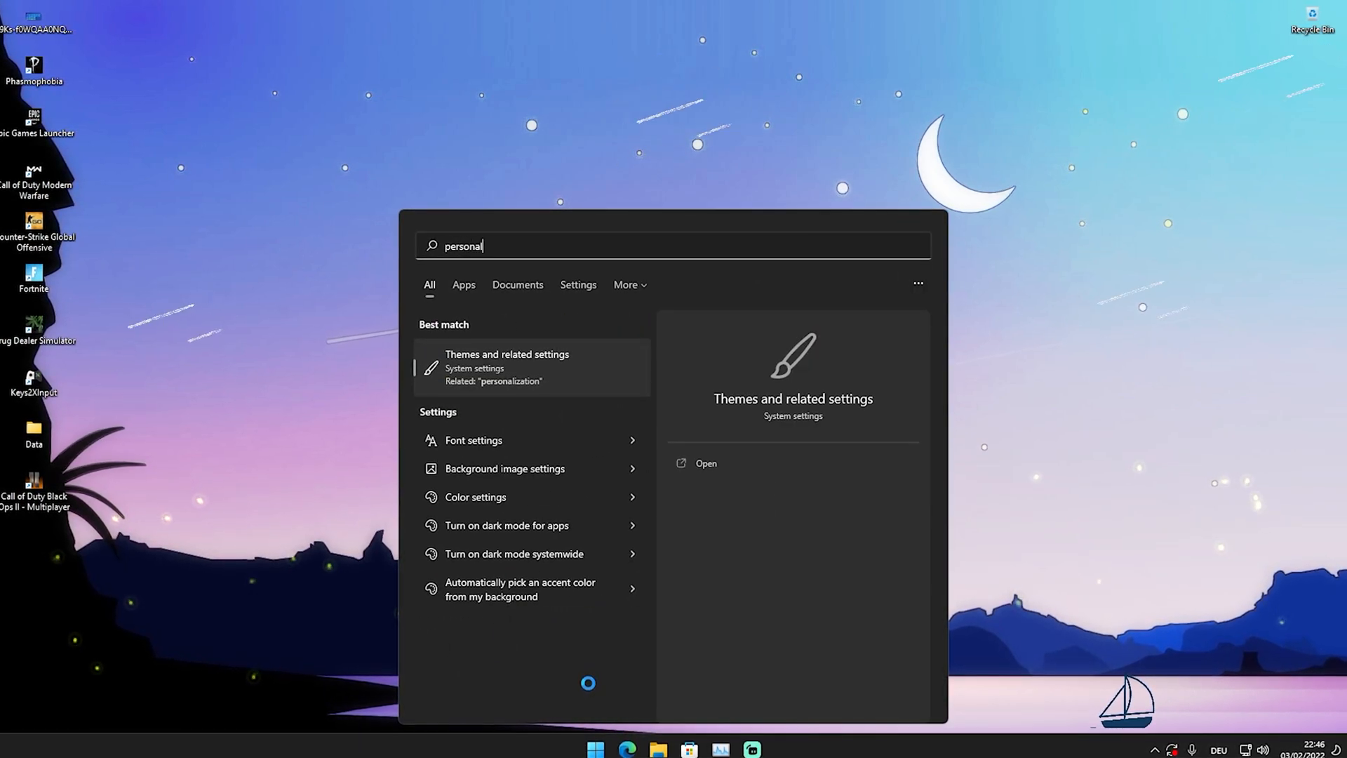
left_click(507, 367)
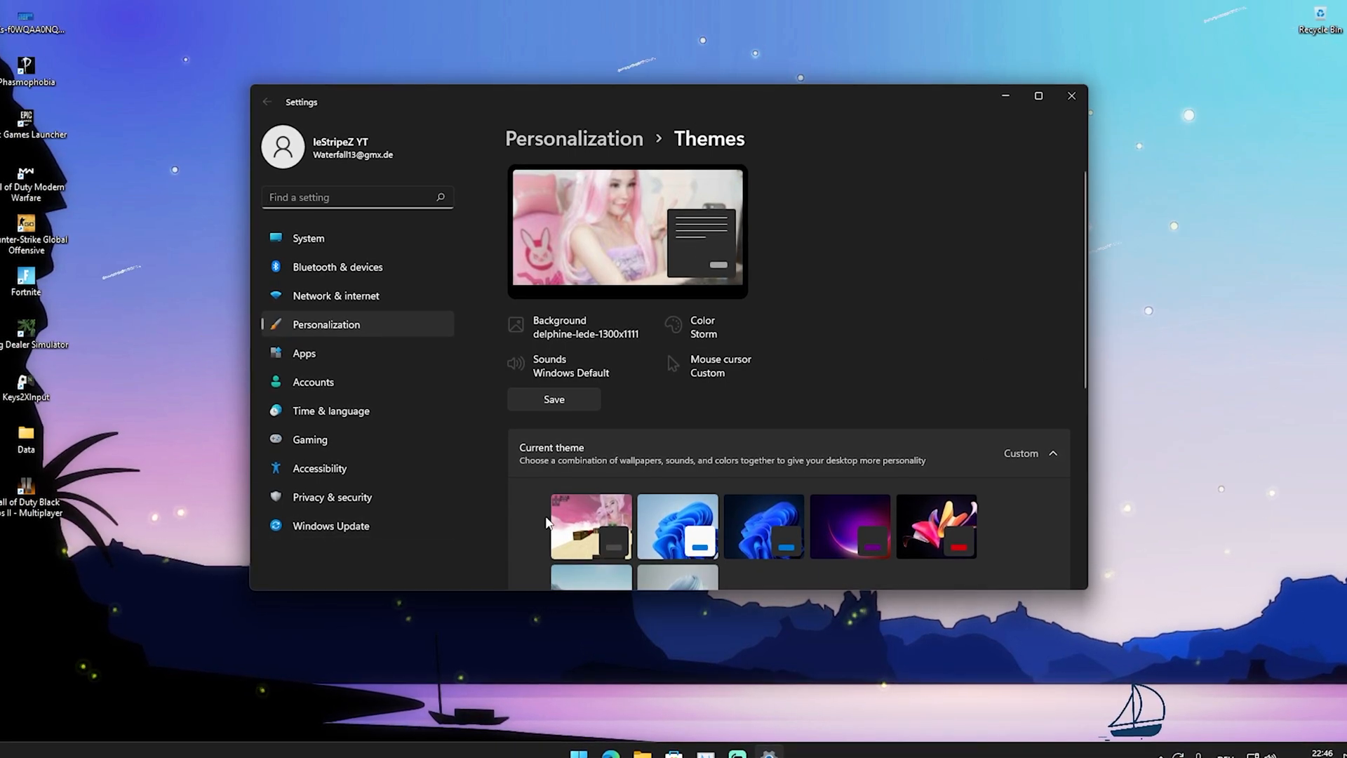
left_click(265, 102)
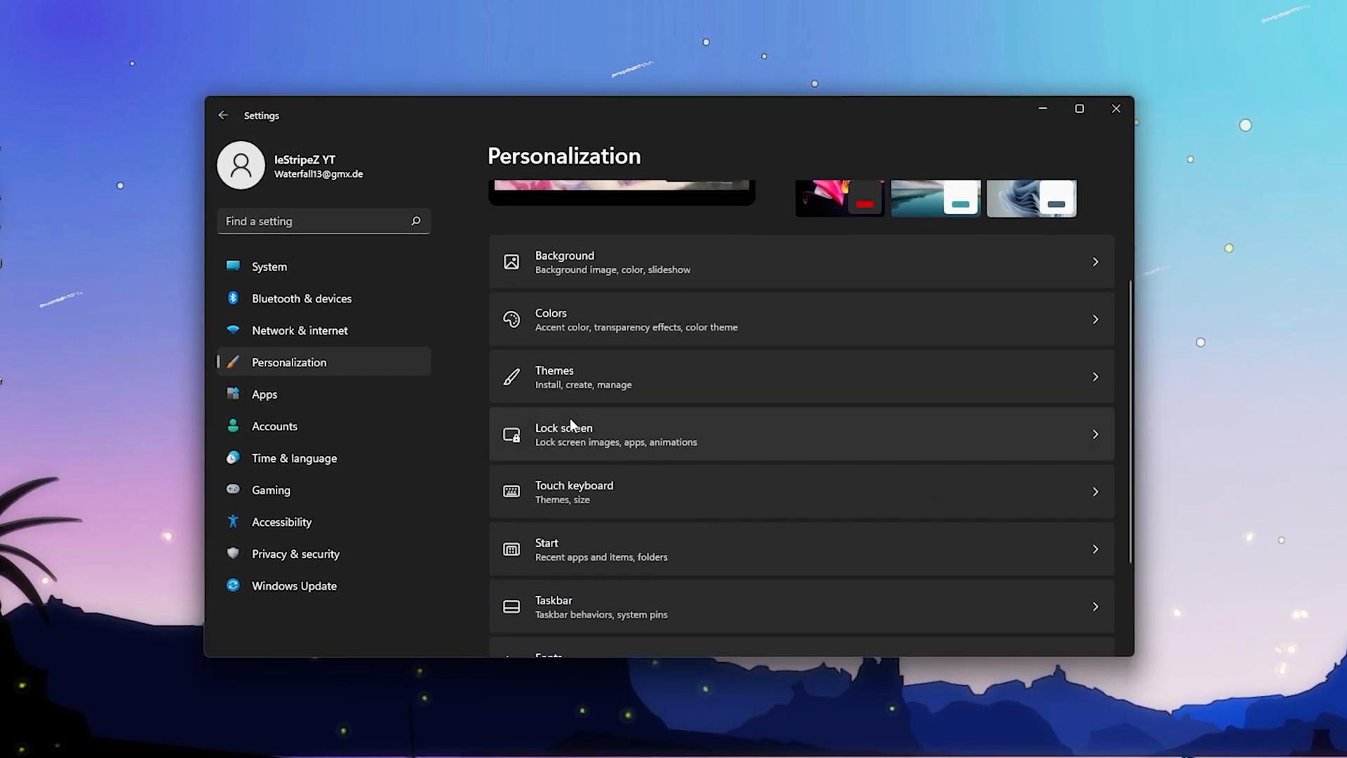
Switch off recently opened items in Start, jump lists and File Explorer, keeping recently added apps on.
scroll("down", 3)
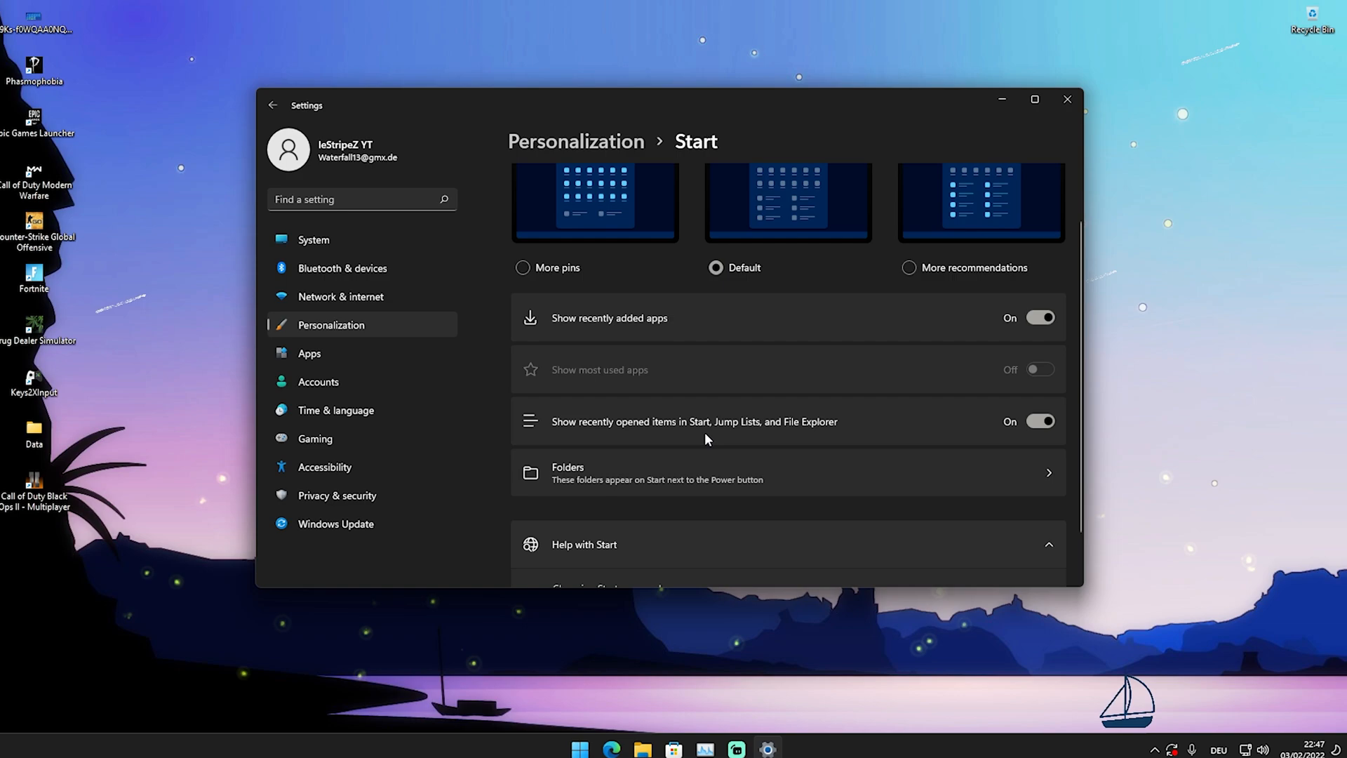
left_click(1040, 422)
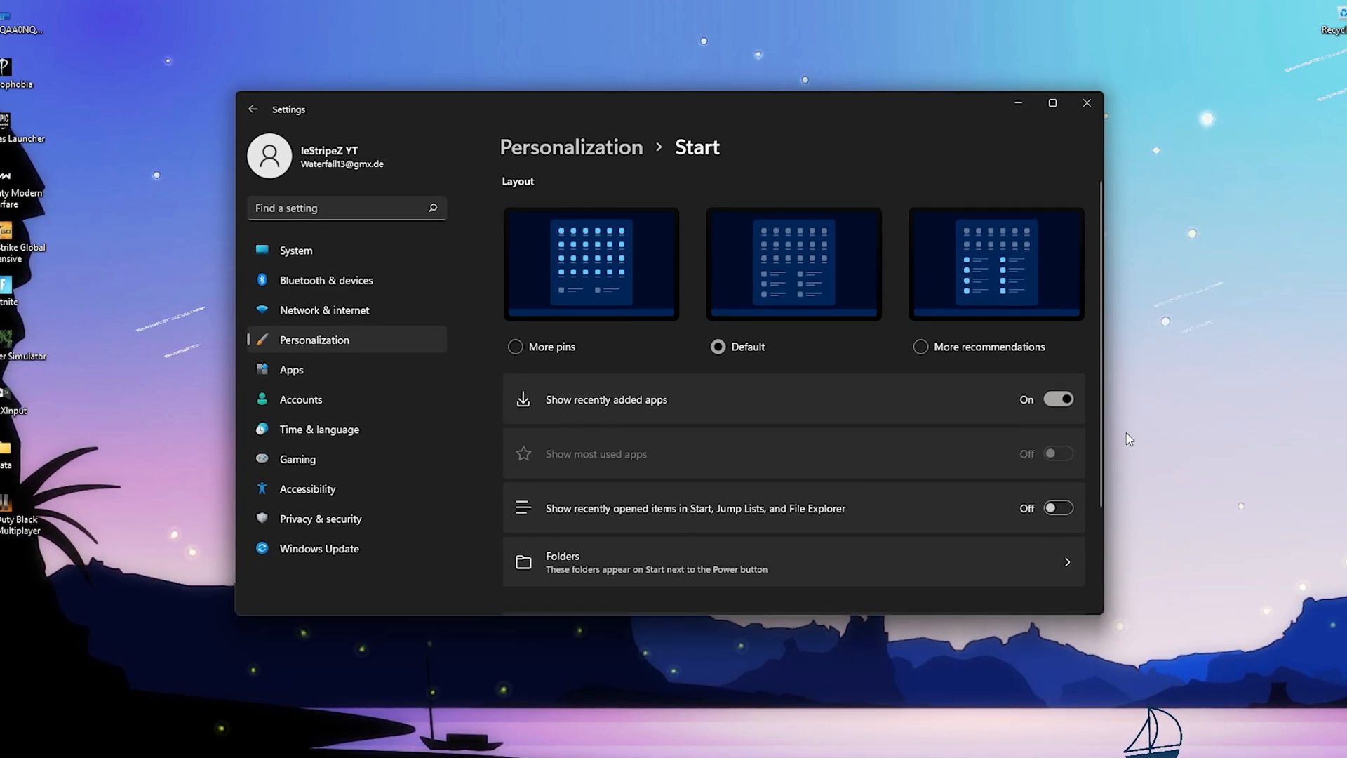
left_click(1058, 400)
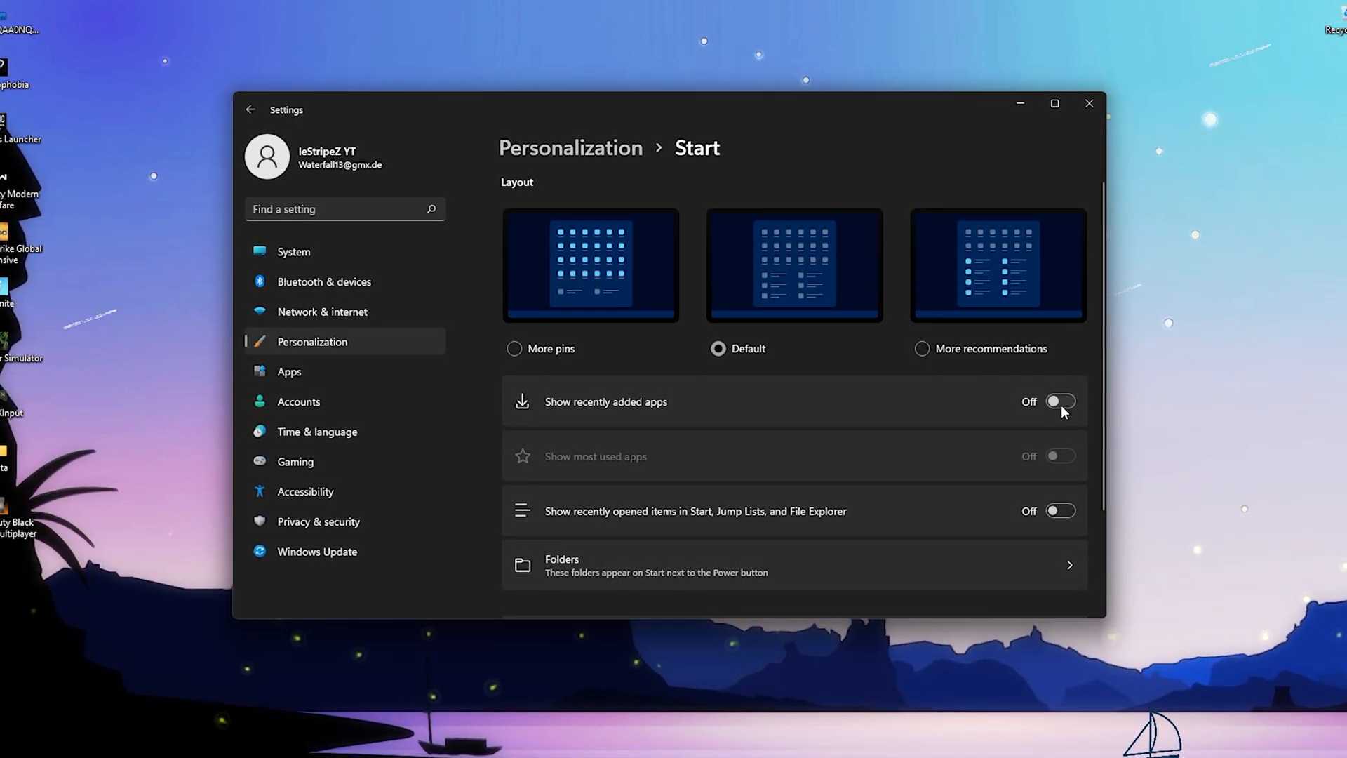
left_click(1061, 402)
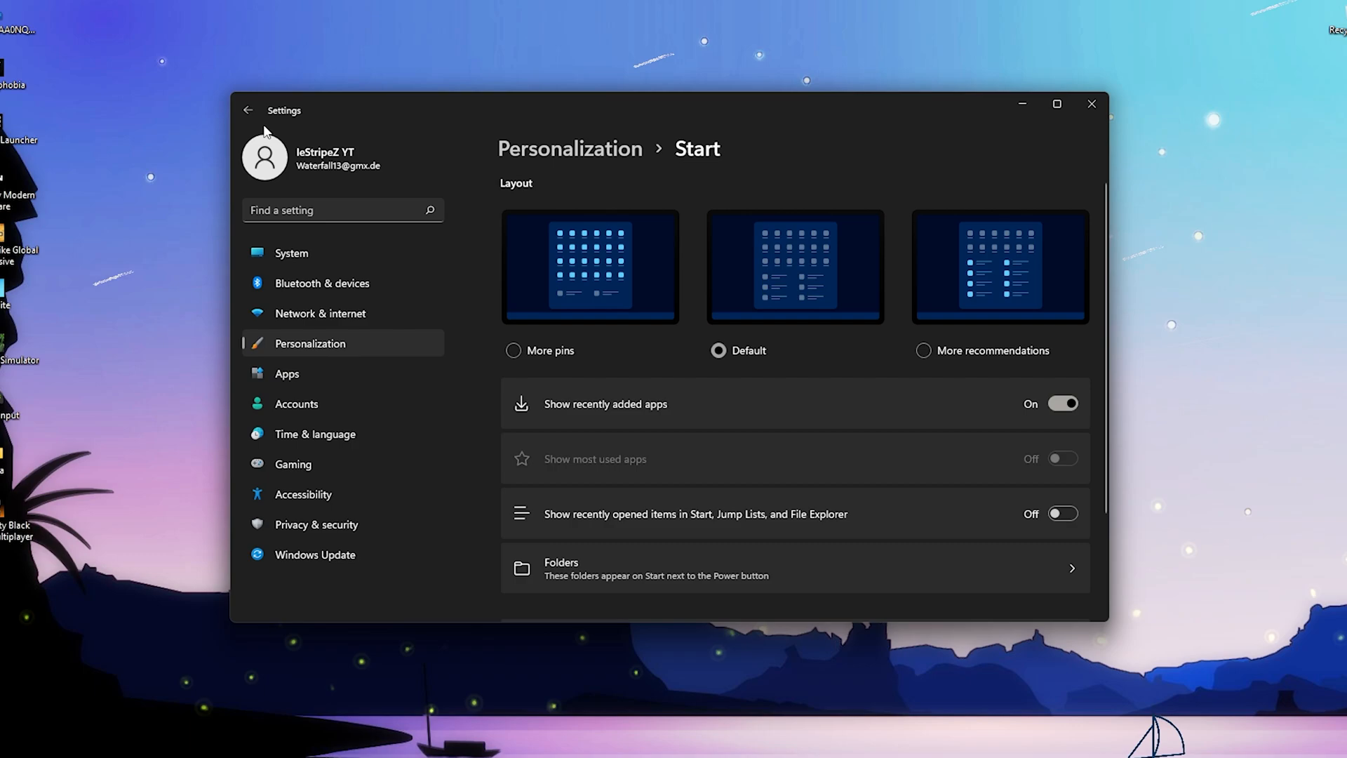
Confirm every Taskbar item and corner icon toggle is Off, then close Settings.
left_click(247, 110)
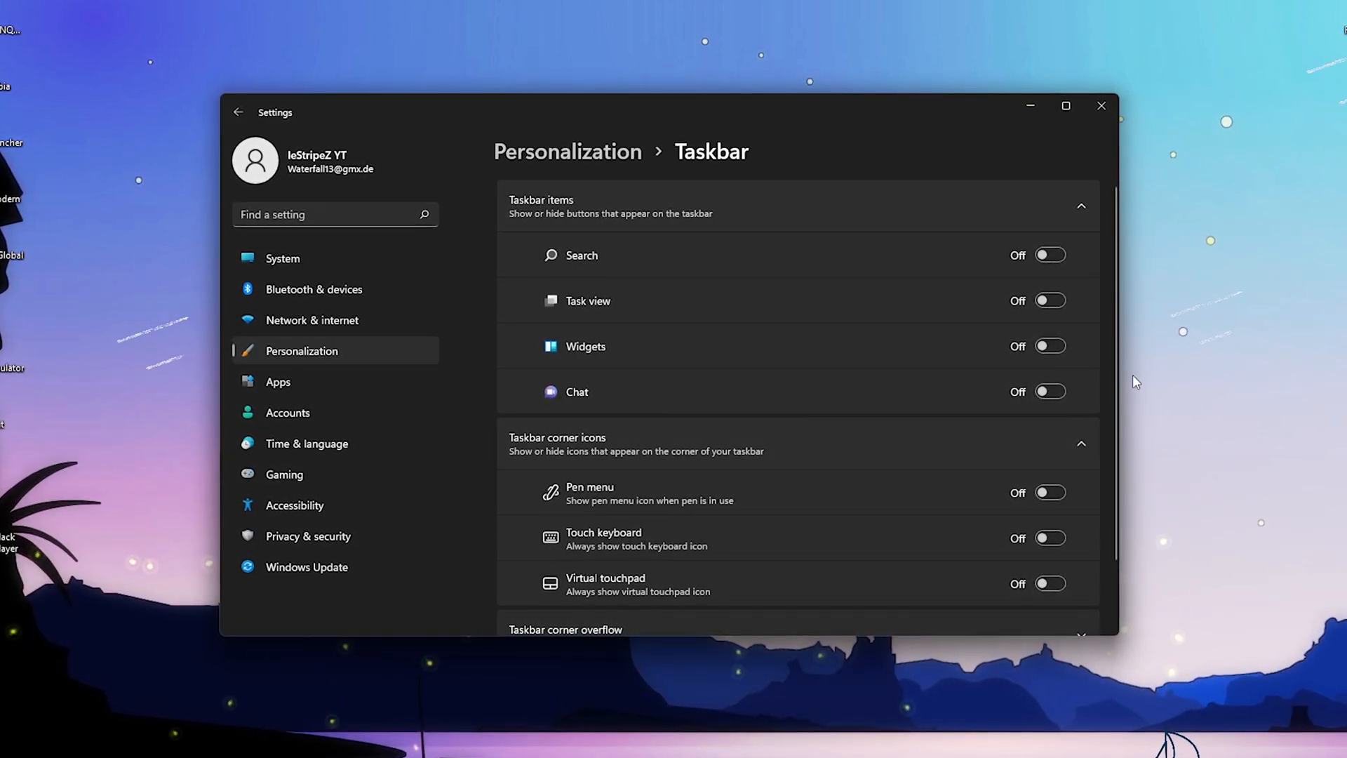
scroll("down", 3)
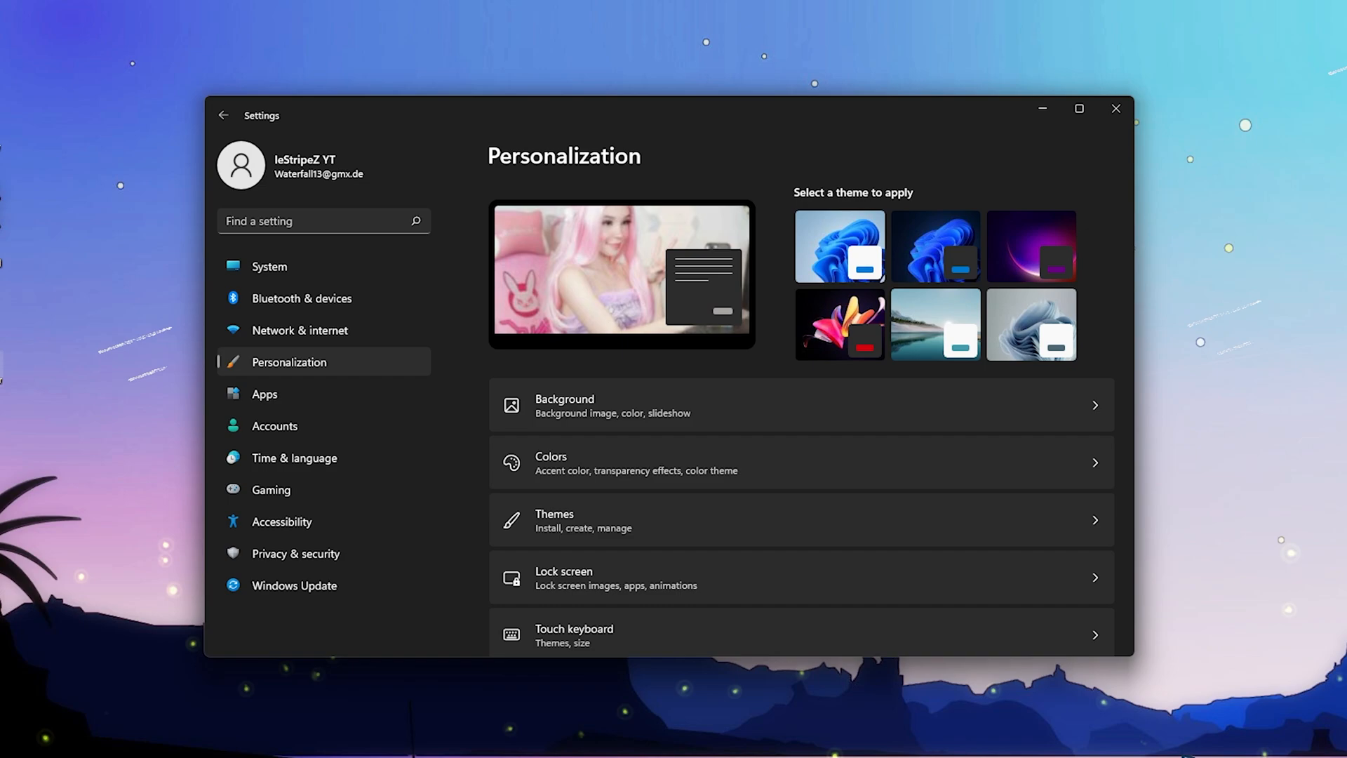
scroll("down", 3)
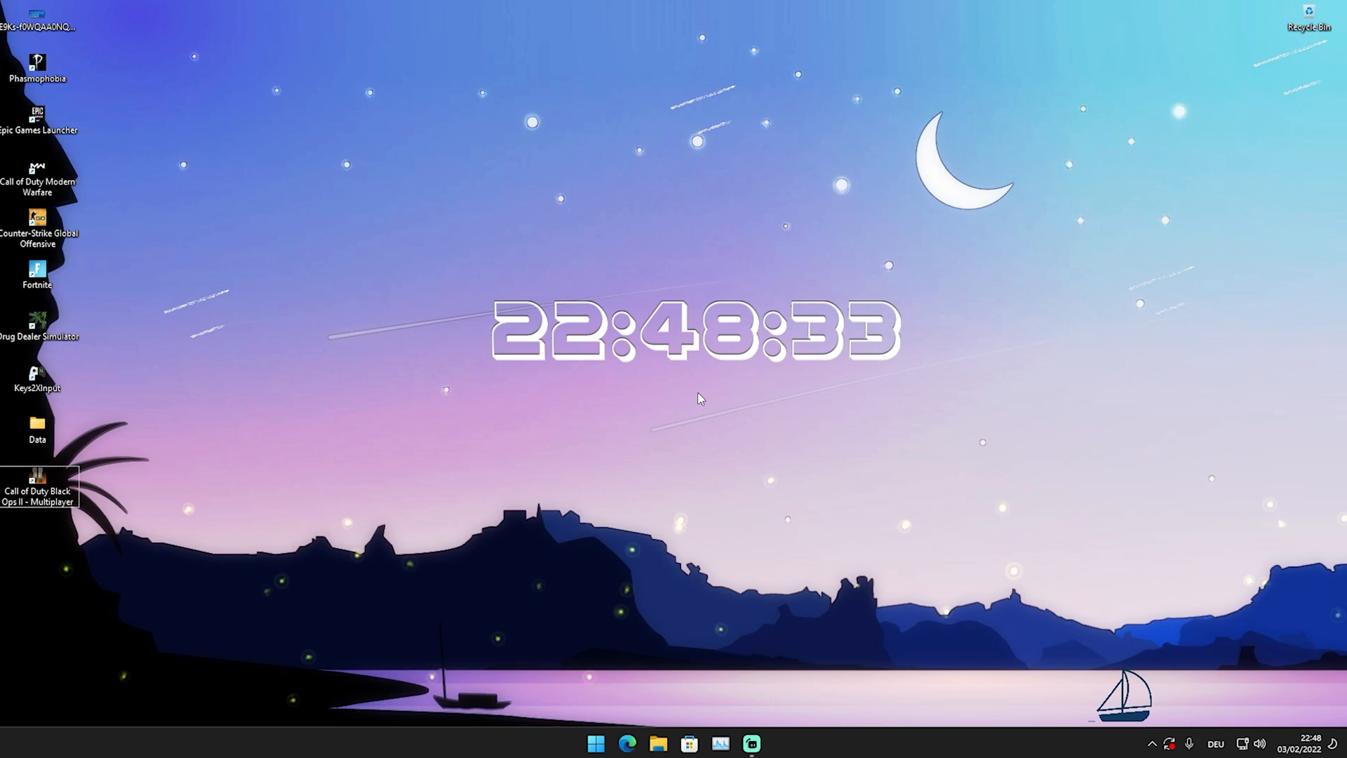
Find 'Adjust the appearance and performance of Windows' via search for 'appear'.
left_click(595, 744)
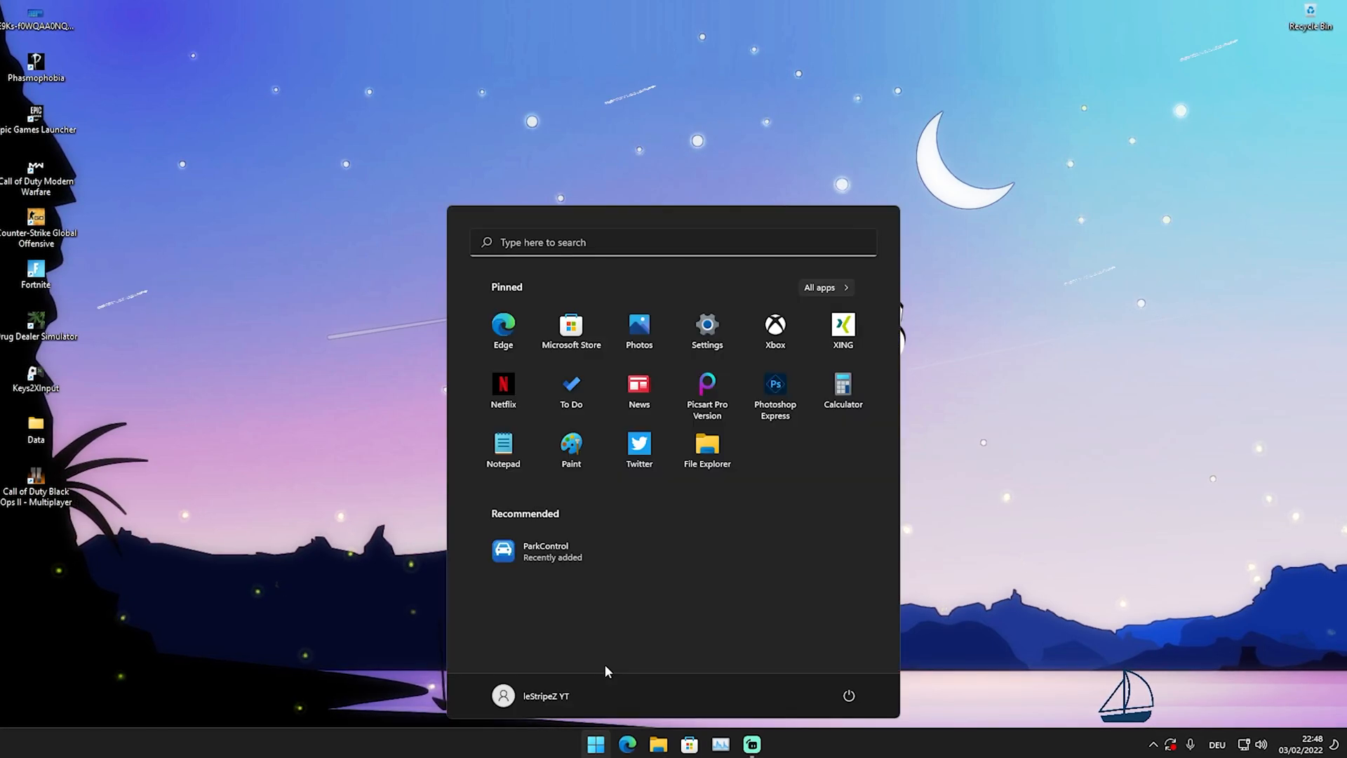
type("appear")
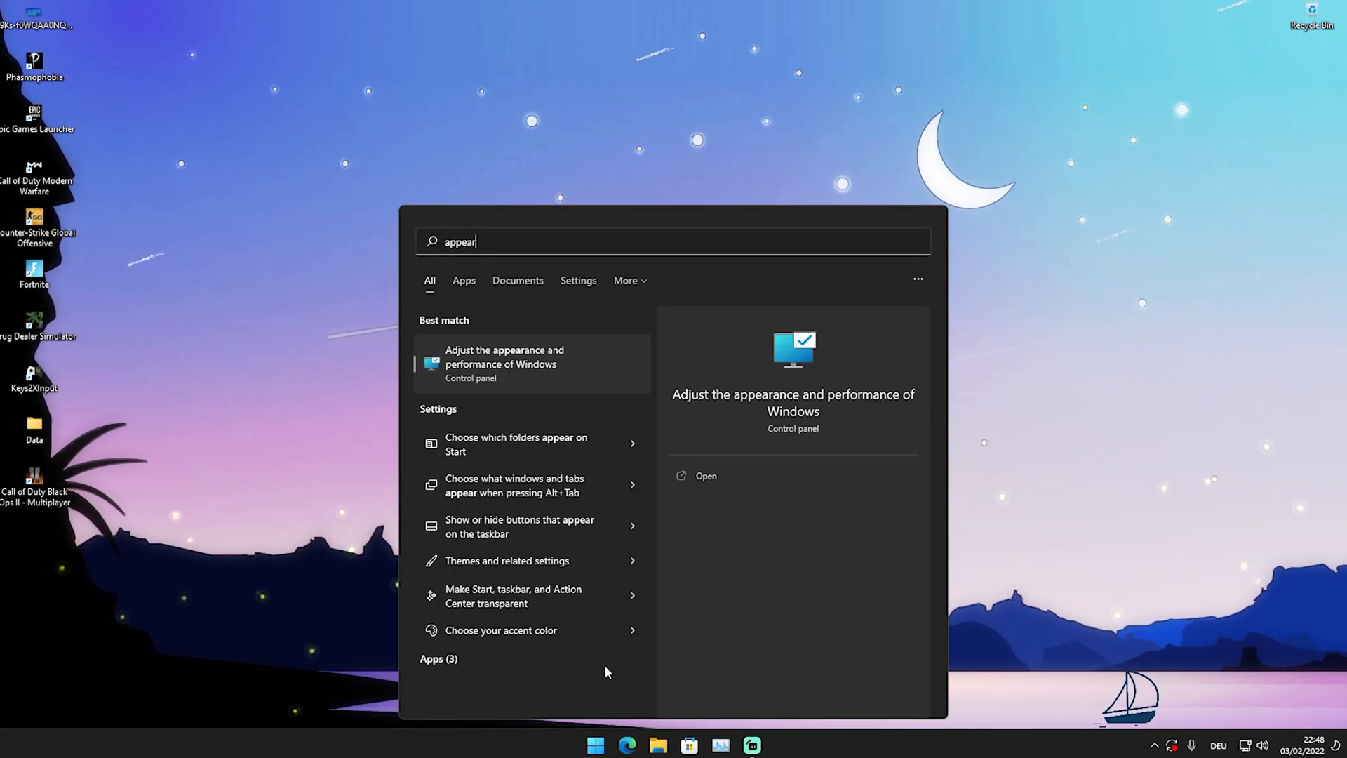
left_click(504, 357)
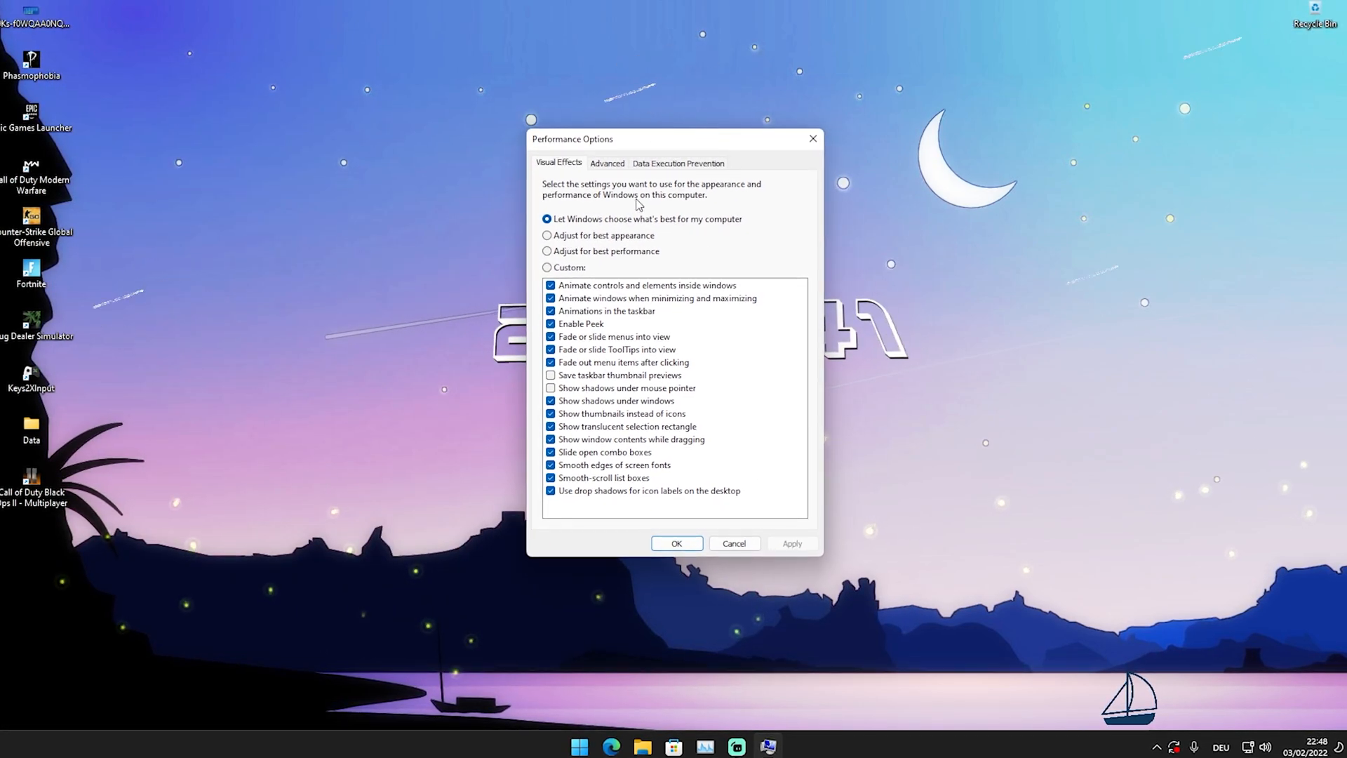
Choose 'Adjust for best performance' and toggle smoothing of screen font edges.
left_click(546, 252)
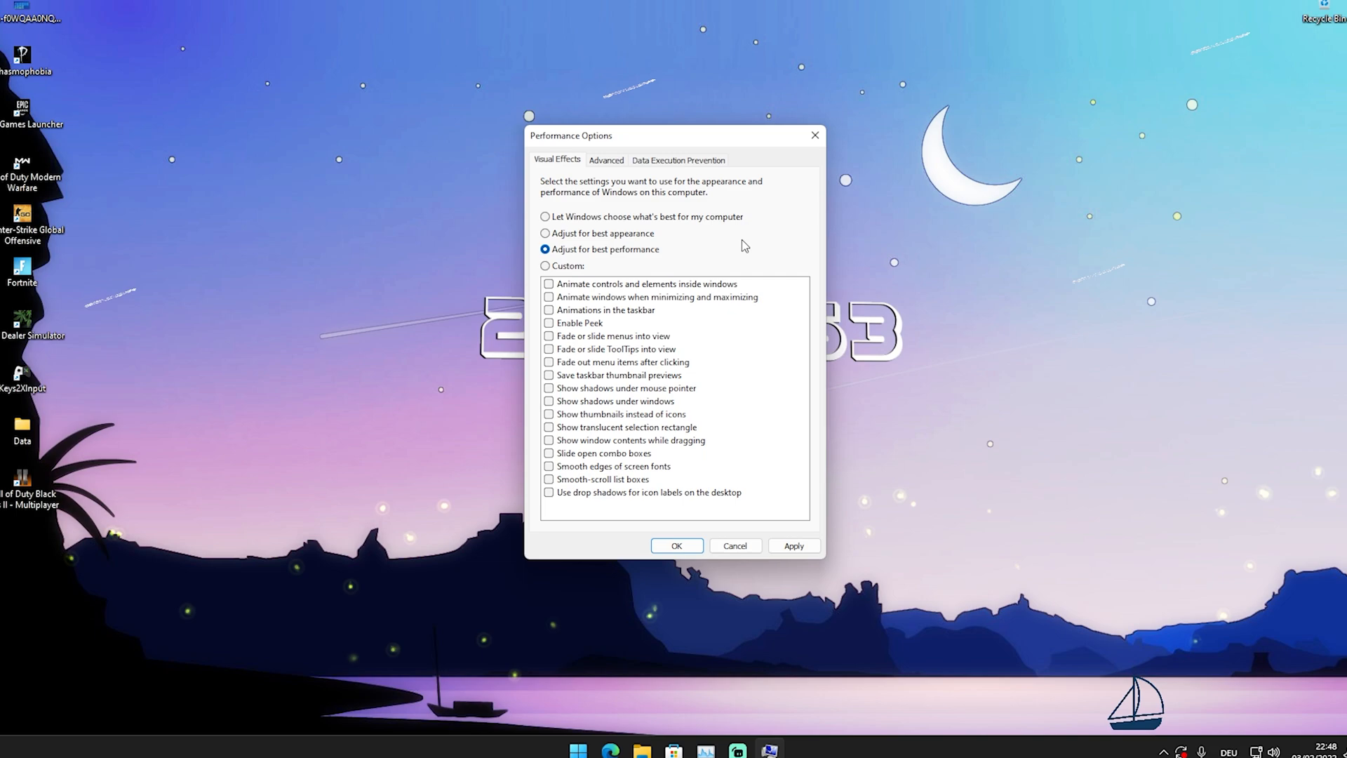
mouse_move(678, 442)
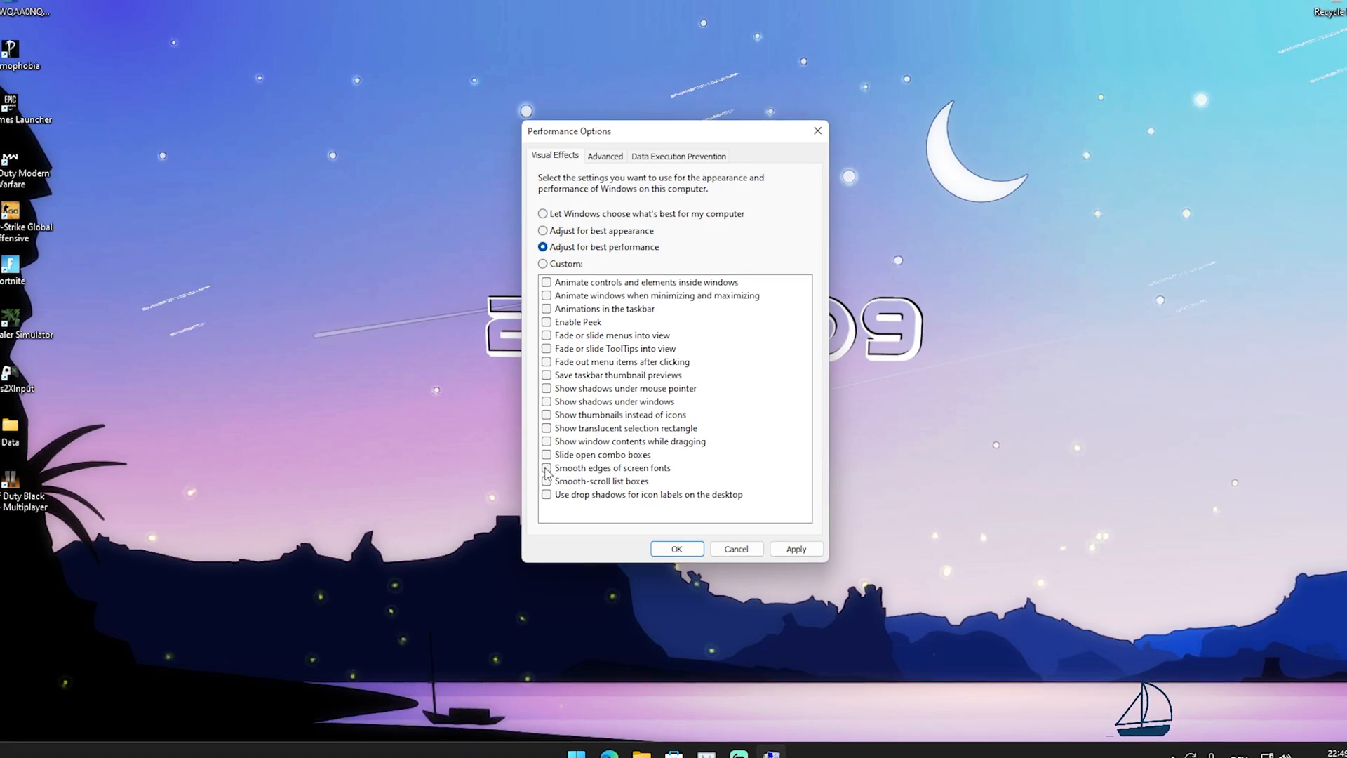
left_click(546, 468)
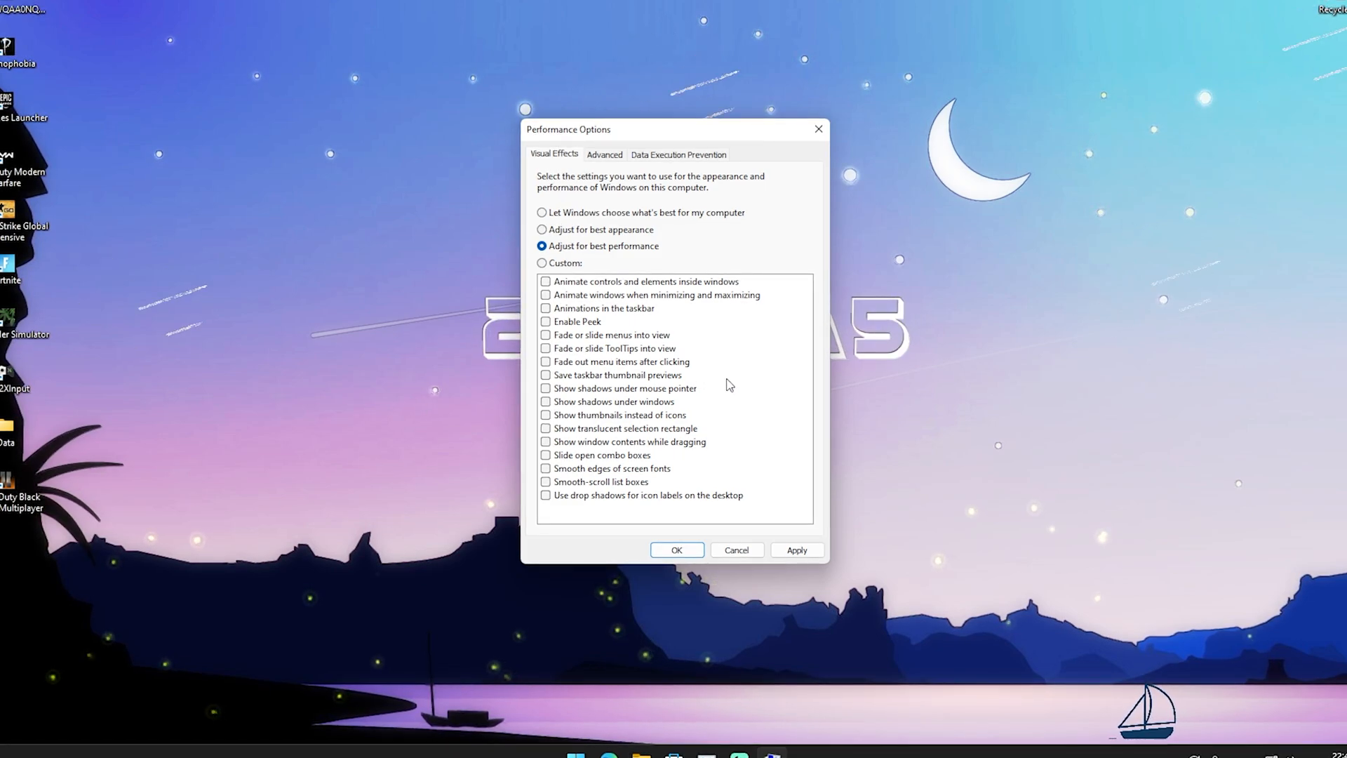
mouse_move(814, 613)
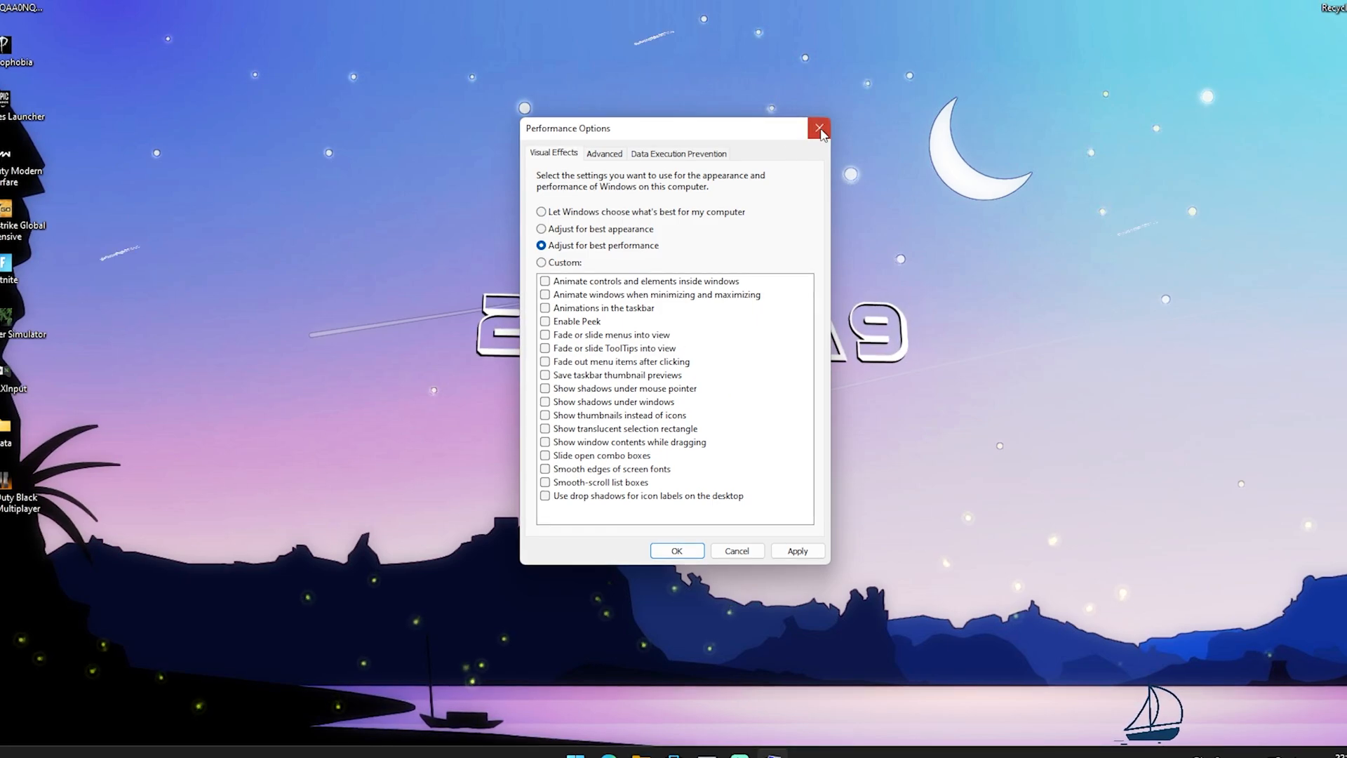
Delete the Temp folder's contents, skipping in-use files, and close the folder window.
left_click(817, 128)
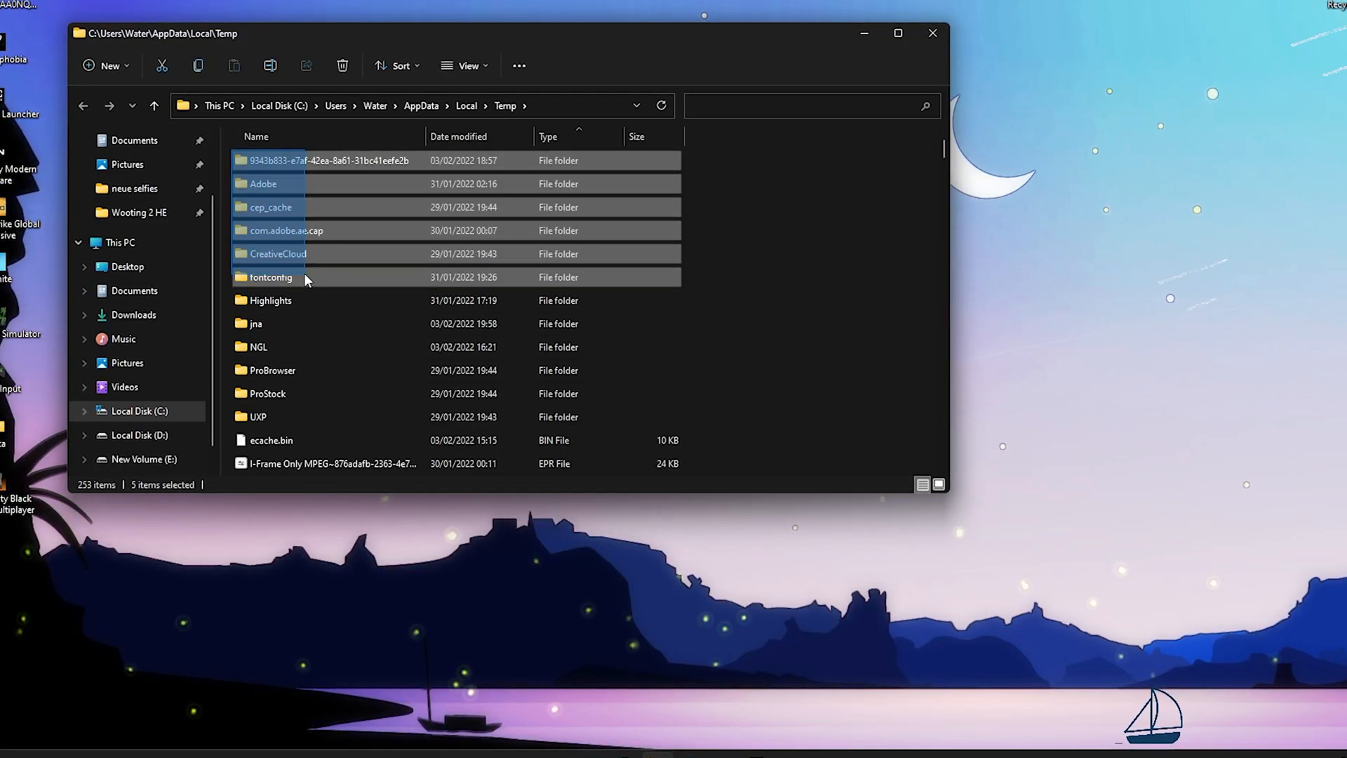
right_click(271, 276)
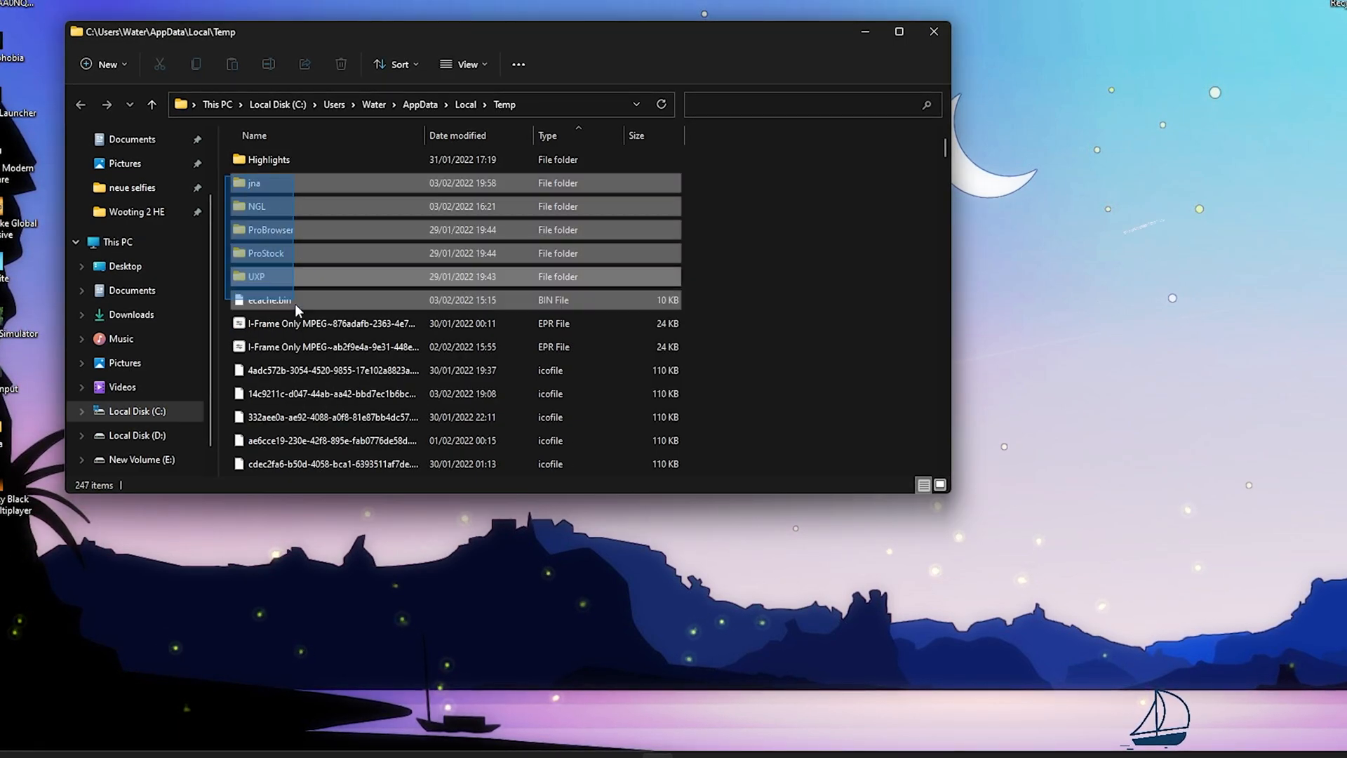
scroll("down", 3)
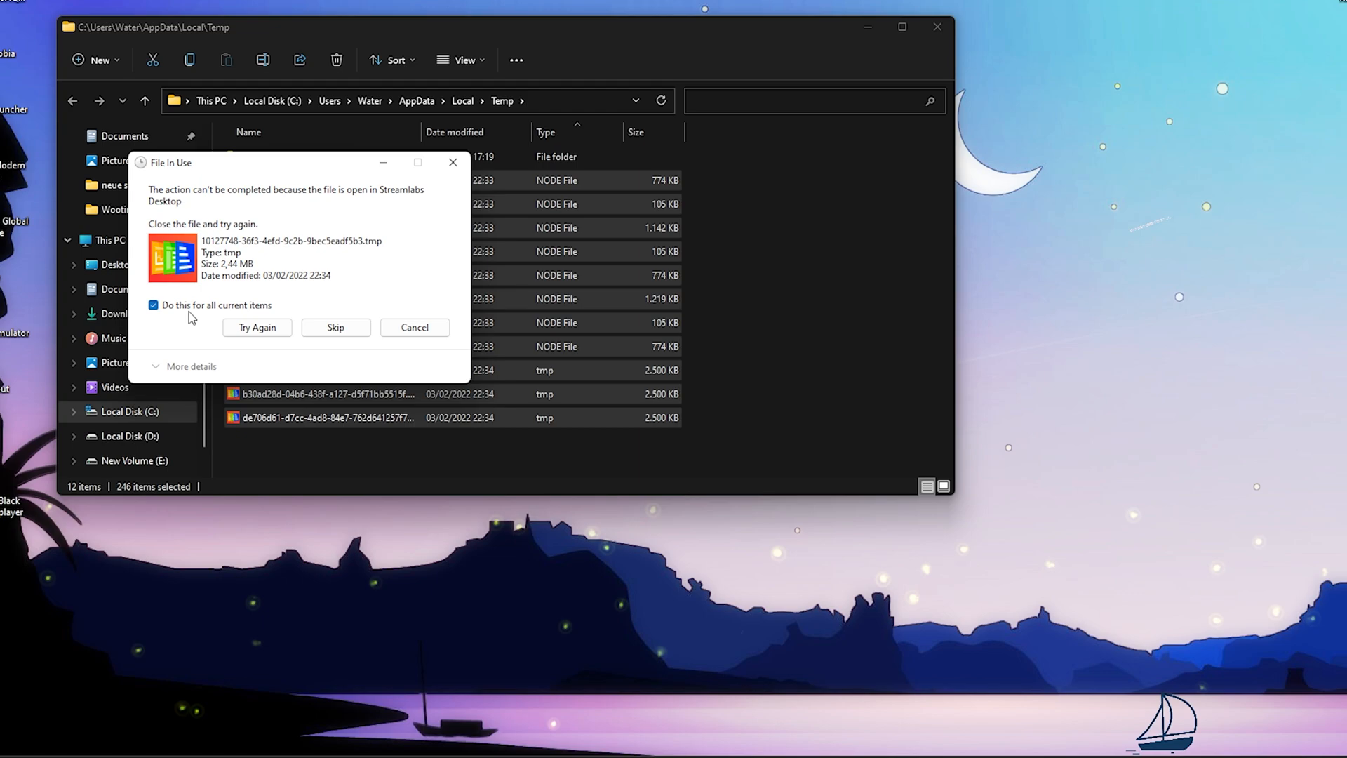
left_click(335, 327)
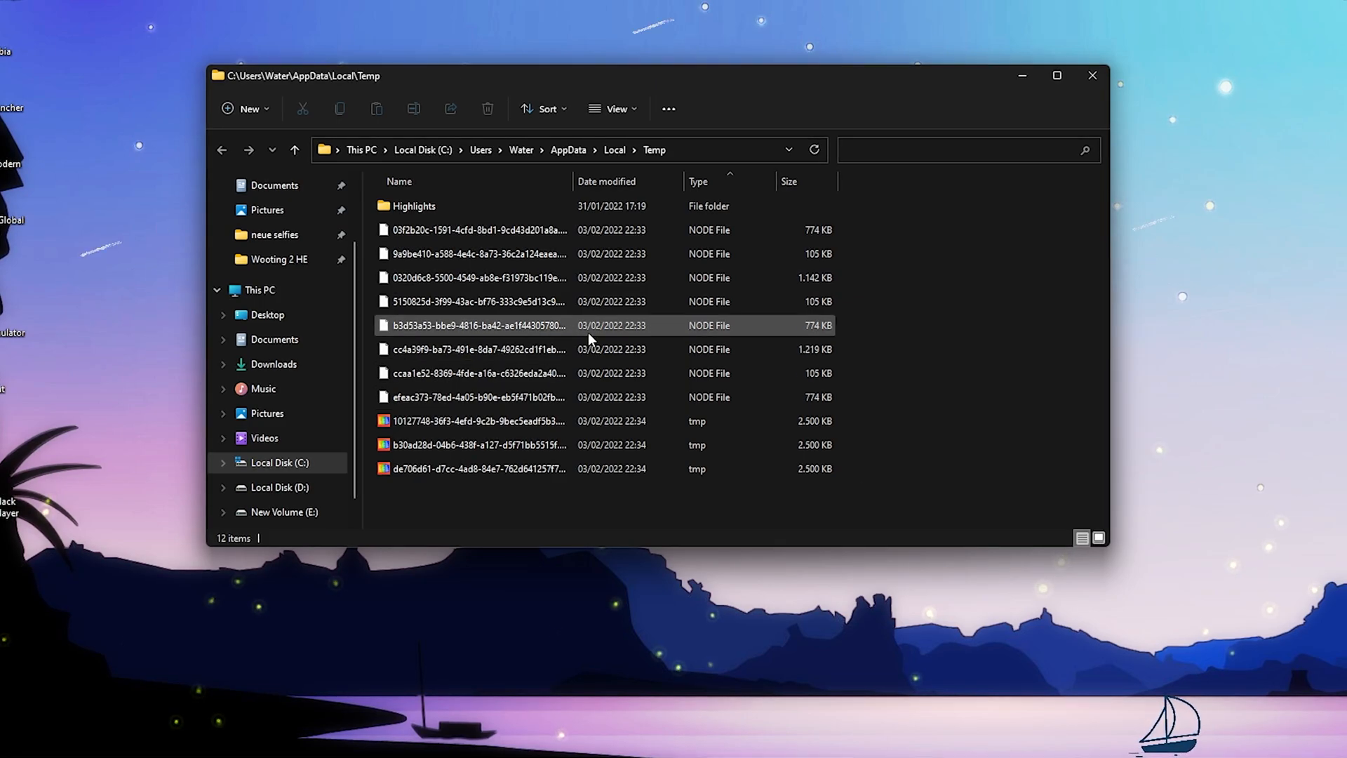
left_click(1092, 76)
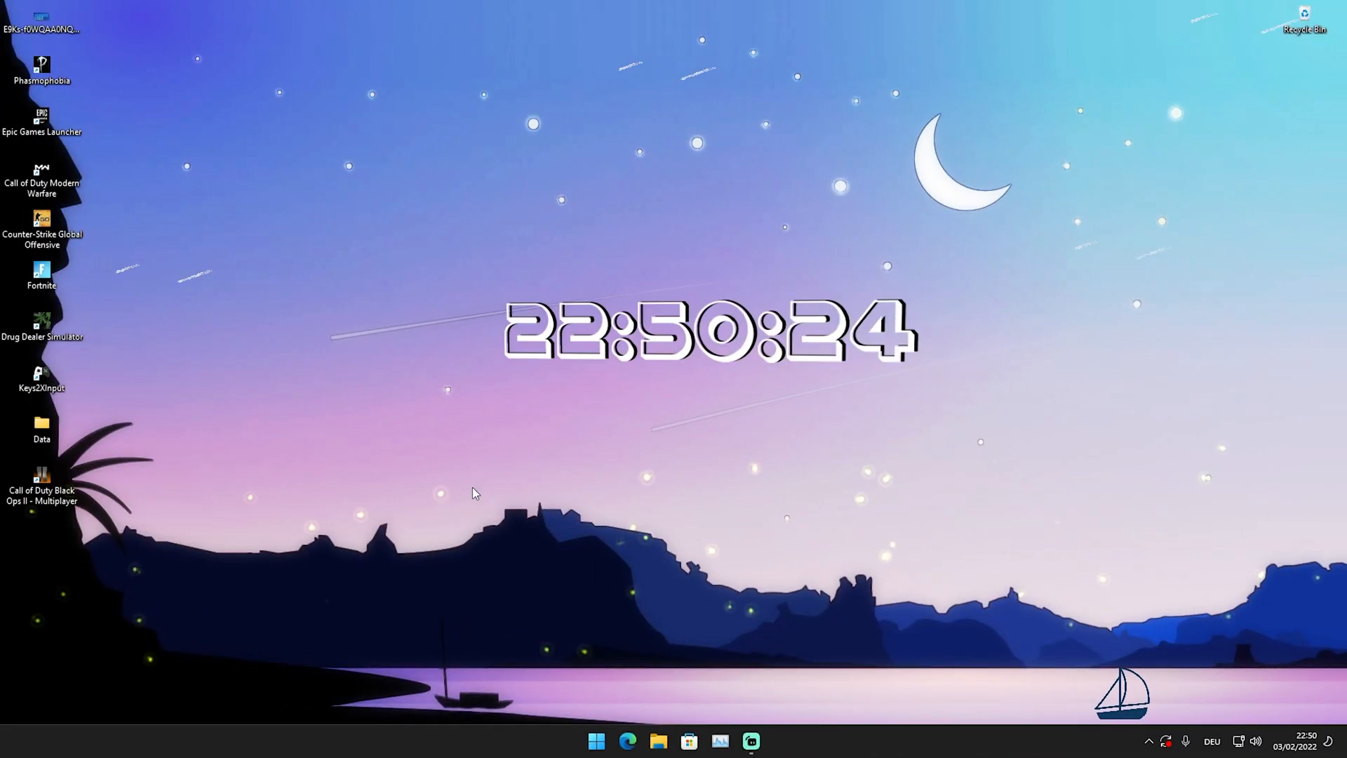
mouse_move(679, 417)
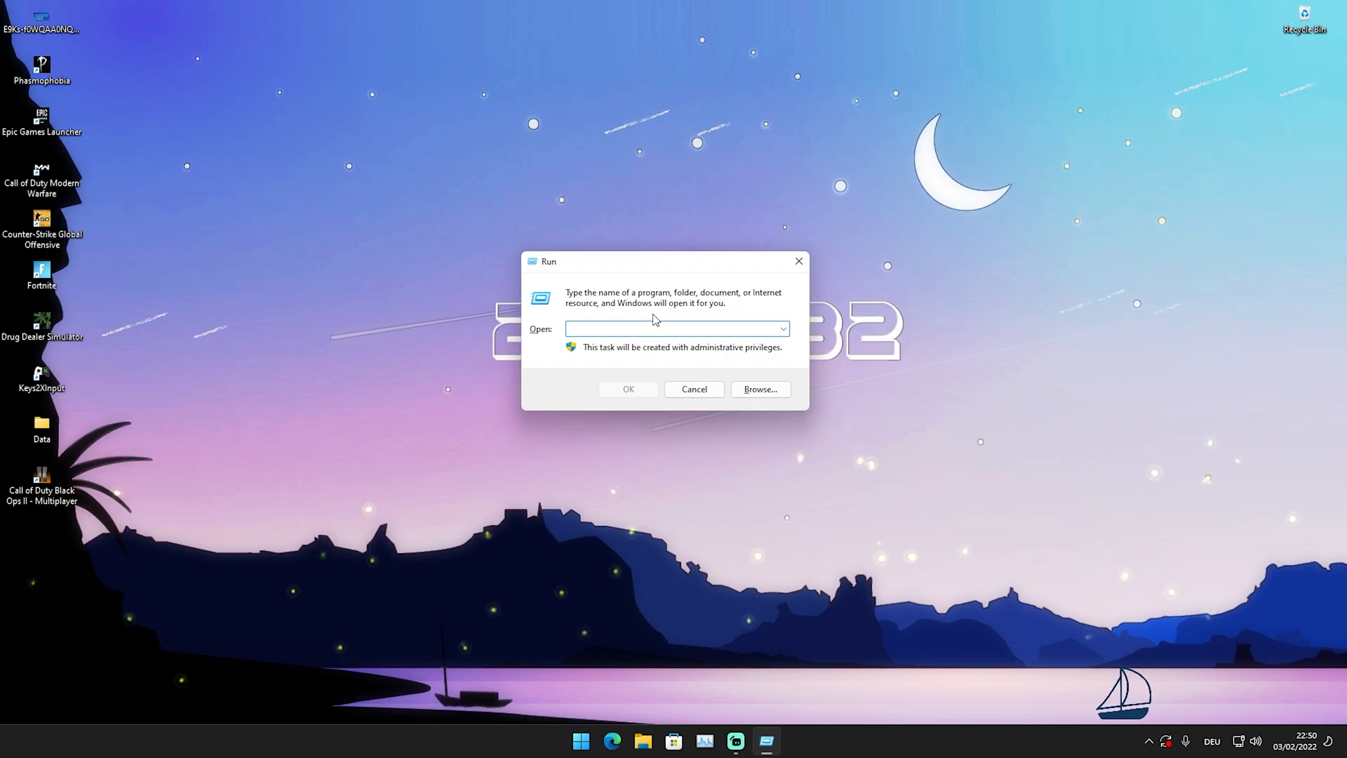
Run 'prefetch' to reach the Prefetch folder and delete all of its files.
type("prefetch")
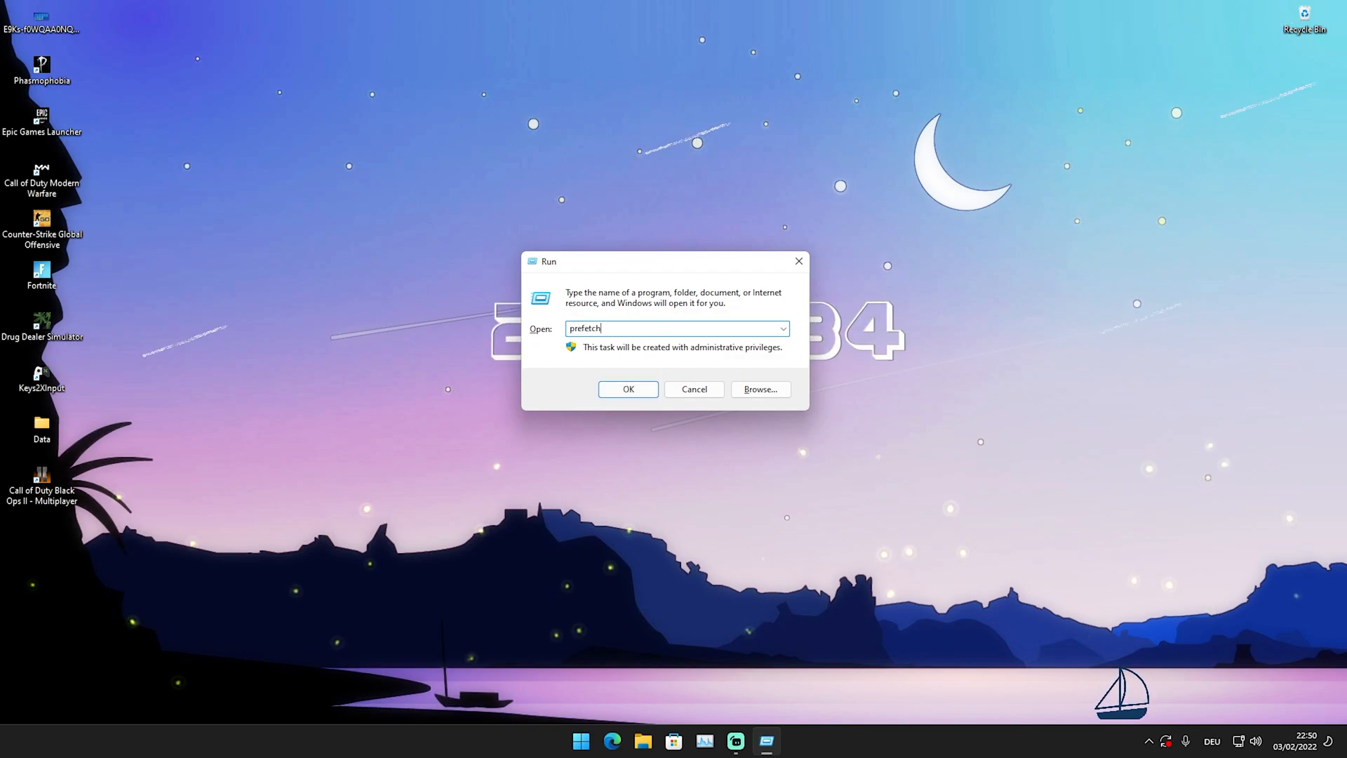
left_click(627, 389)
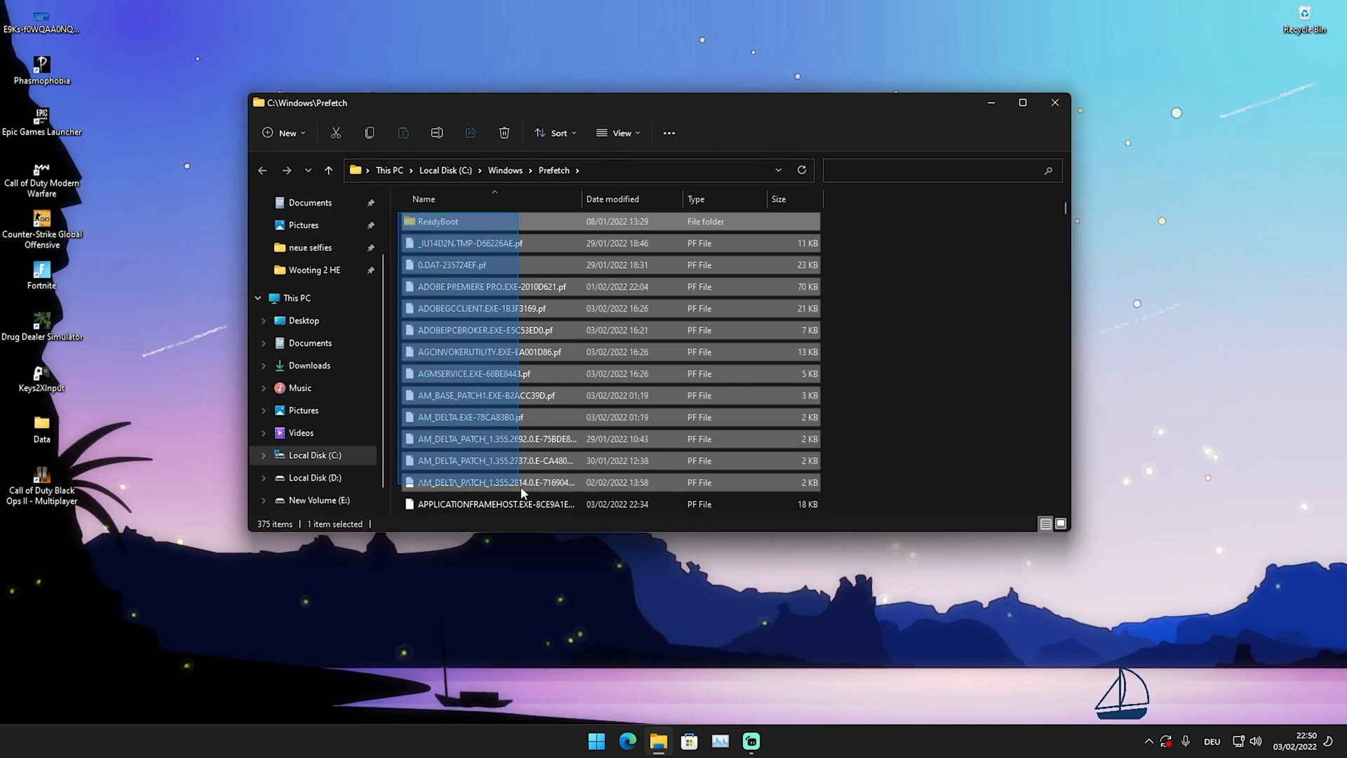
scroll("down", 3)
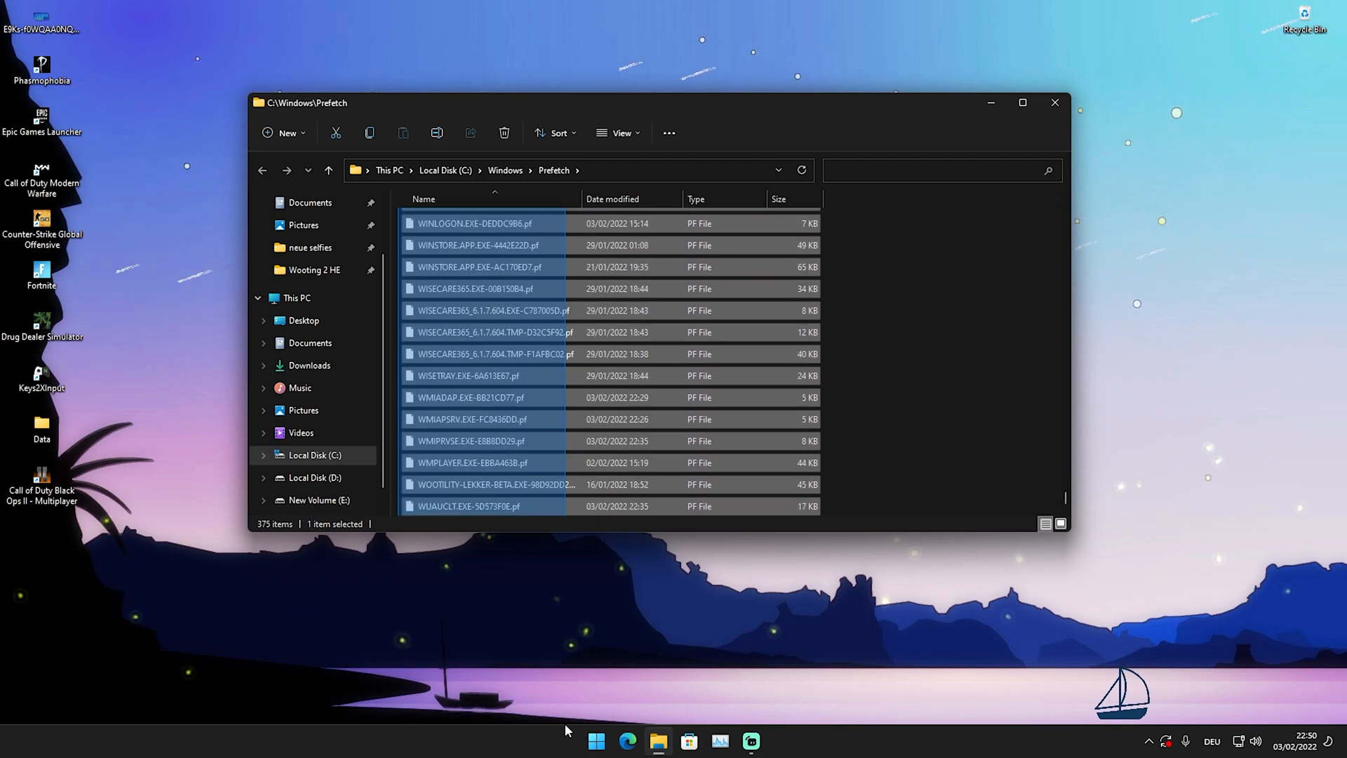
right_click(469, 418)
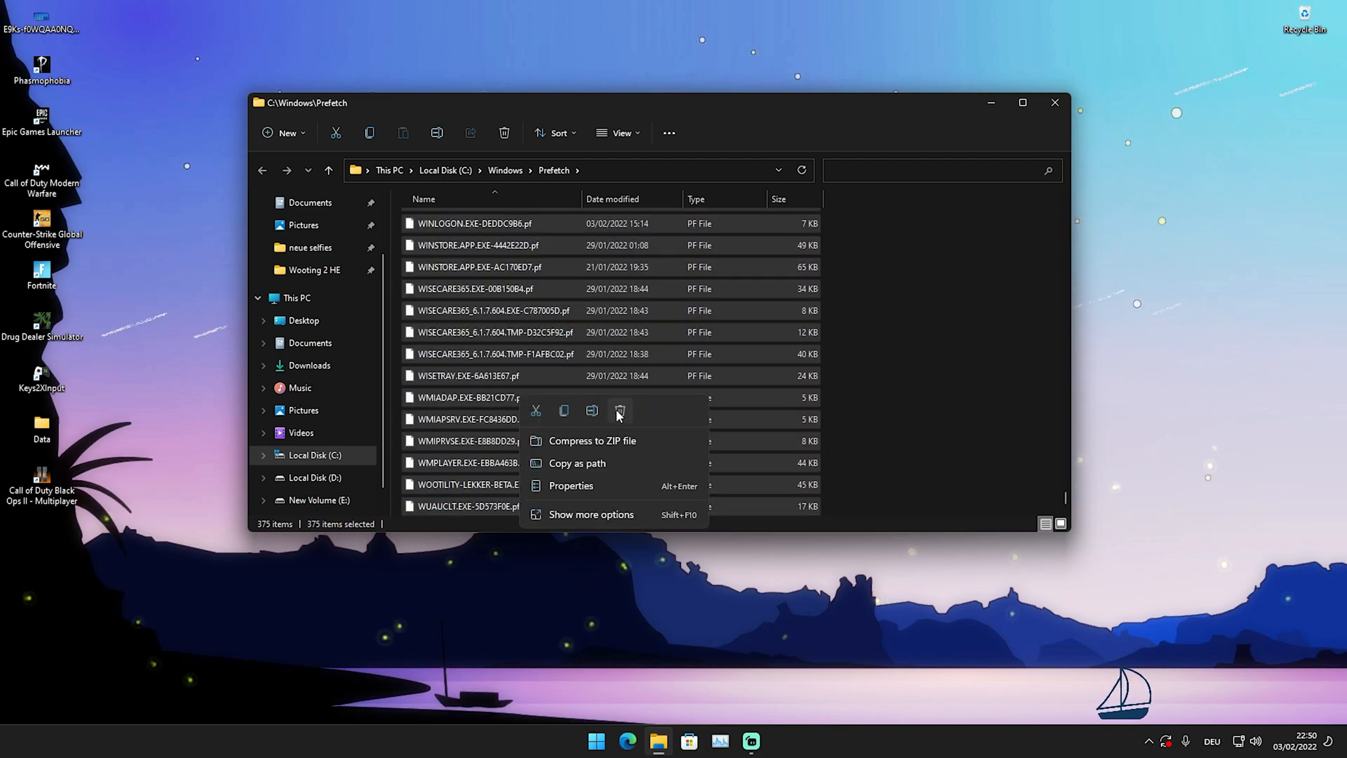
left_click(619, 410)
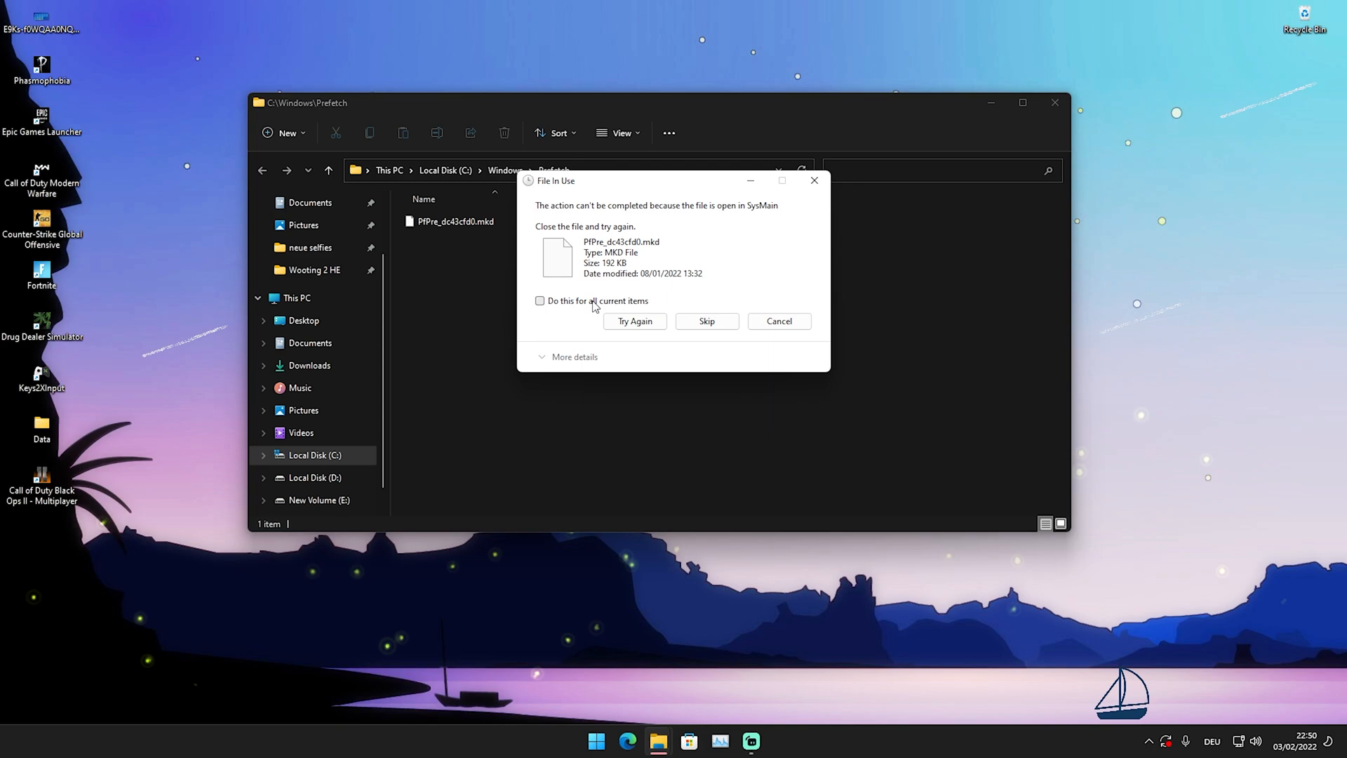
left_click(706, 320)
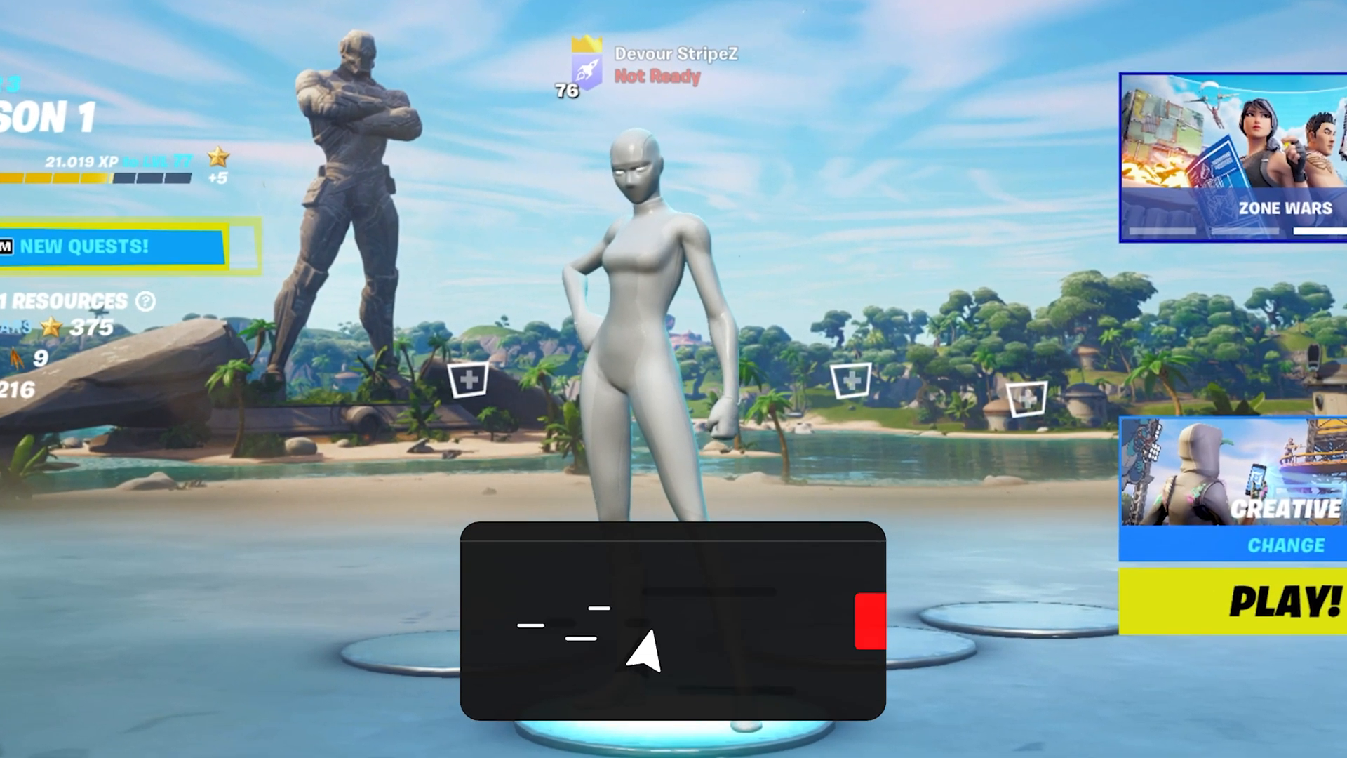
left_click(640, 622)
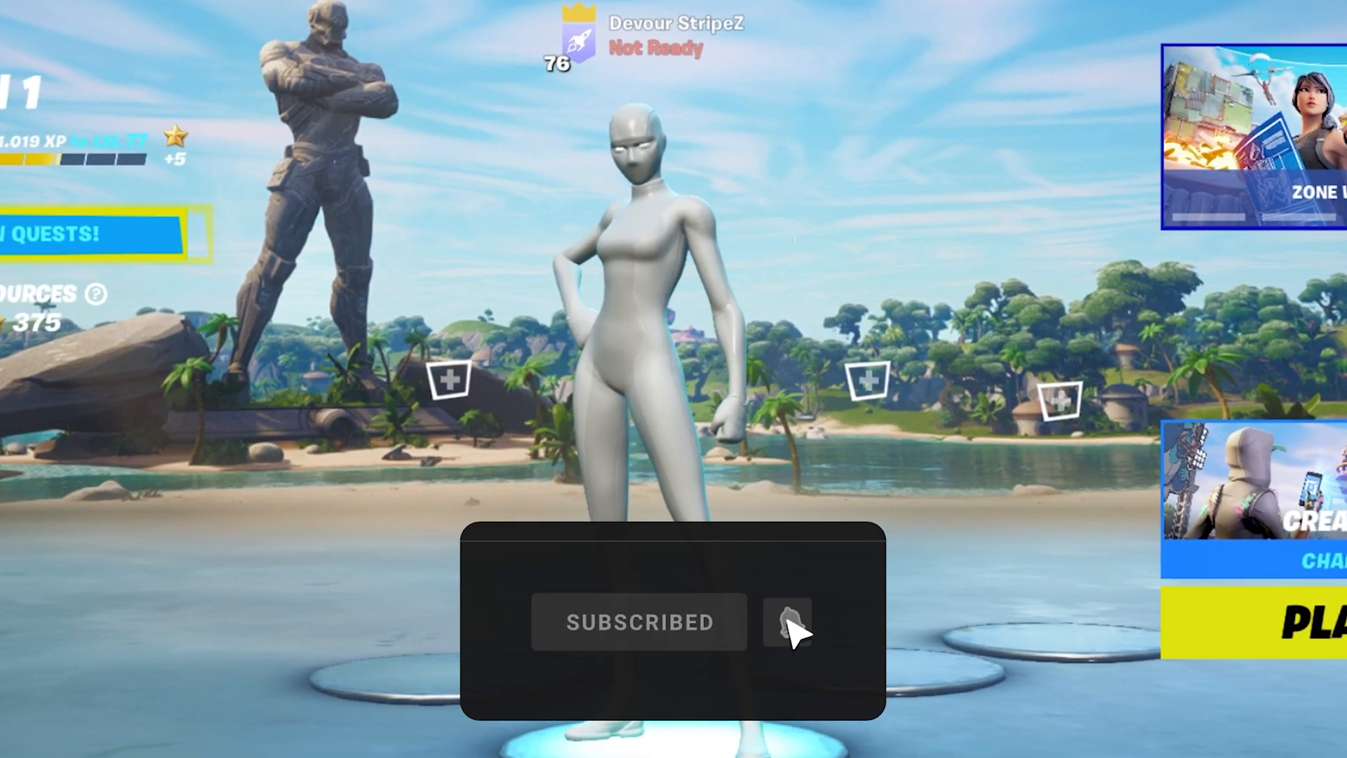